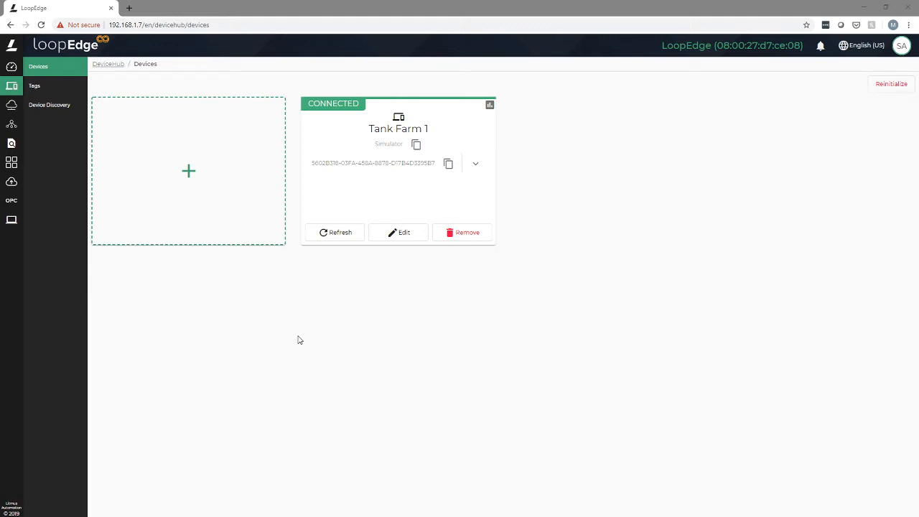
pyautogui.moveTo(190, 170)
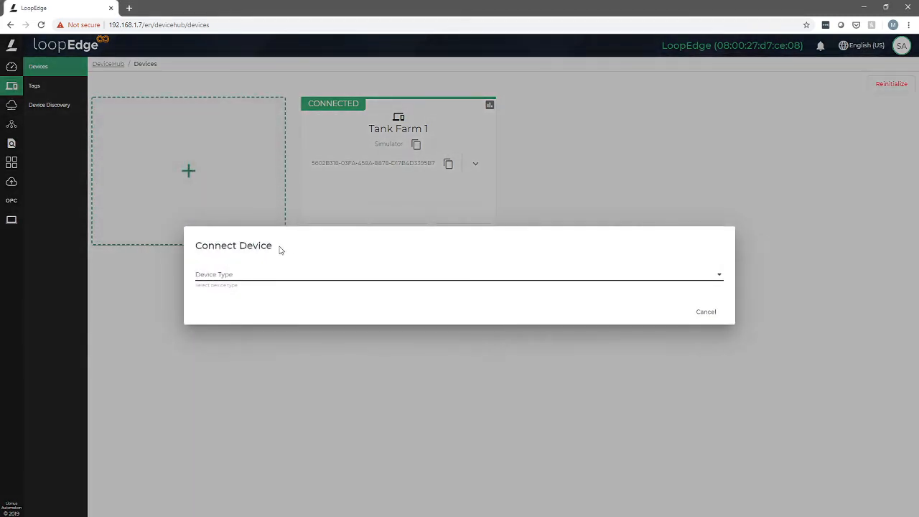
pyautogui.moveTo(313, 274)
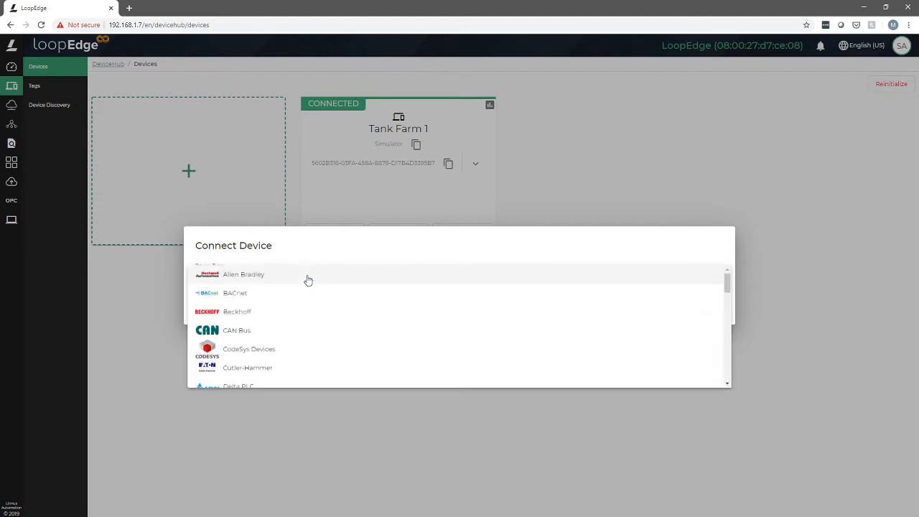
# Scroll through the vendor list in the Device Type dropdown without choosing one.
pyautogui.scroll(-3)
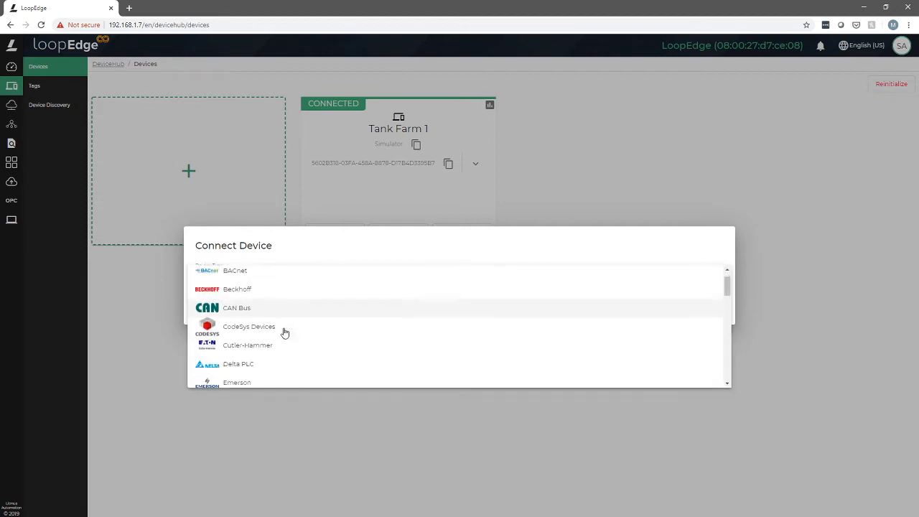
pyautogui.scroll(-3)
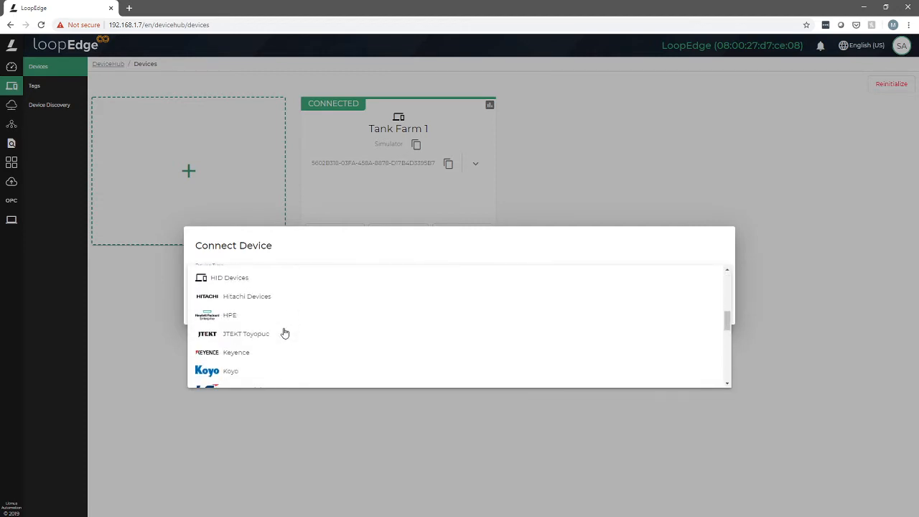
pyautogui.scroll(-3)
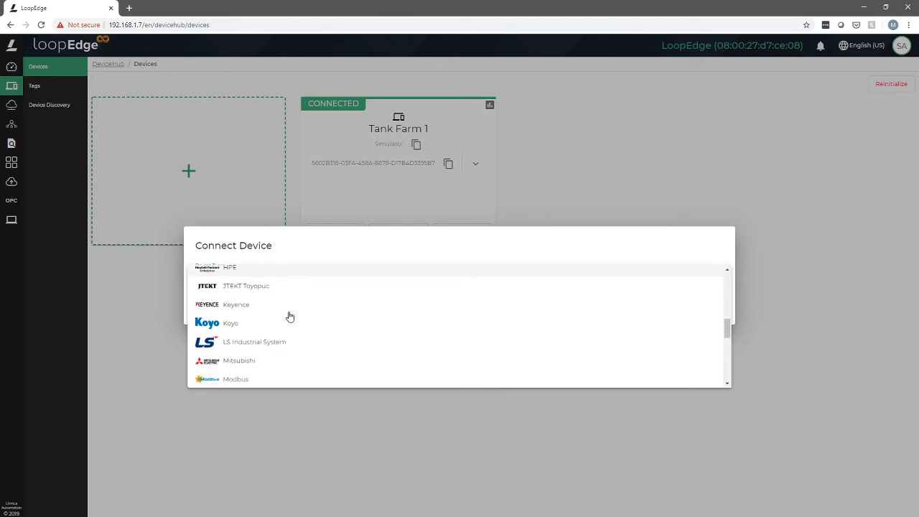
pyautogui.scroll(-3)
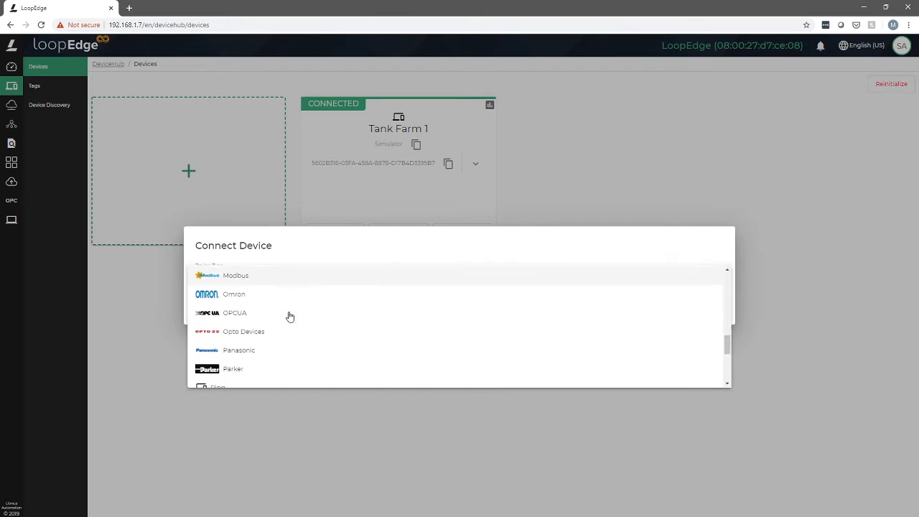
pyautogui.scroll(3)
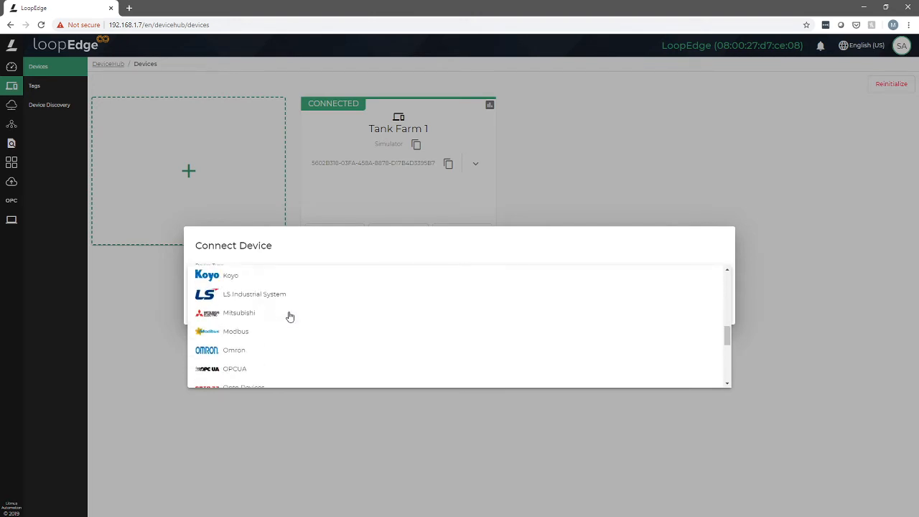
# Choose Modbus as device type and Modbus TCP as its driver.
pyautogui.click(236, 330)
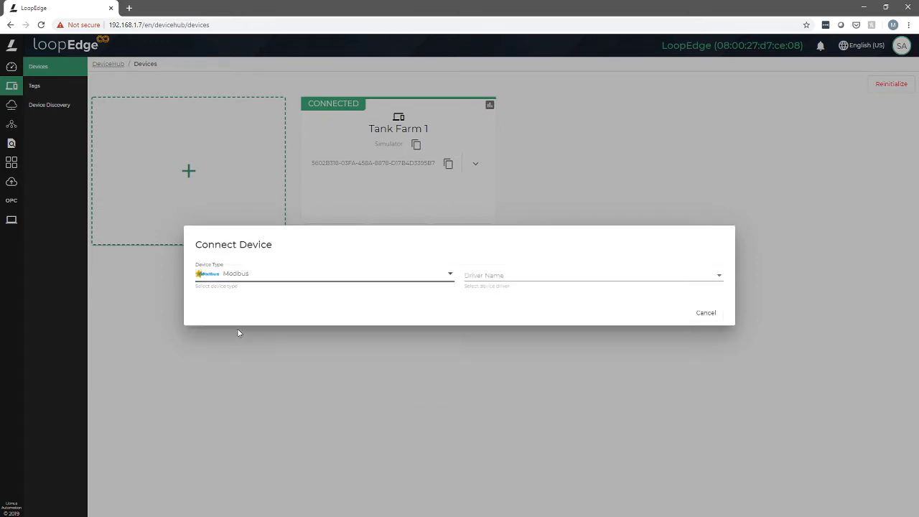
pyautogui.moveTo(493, 278)
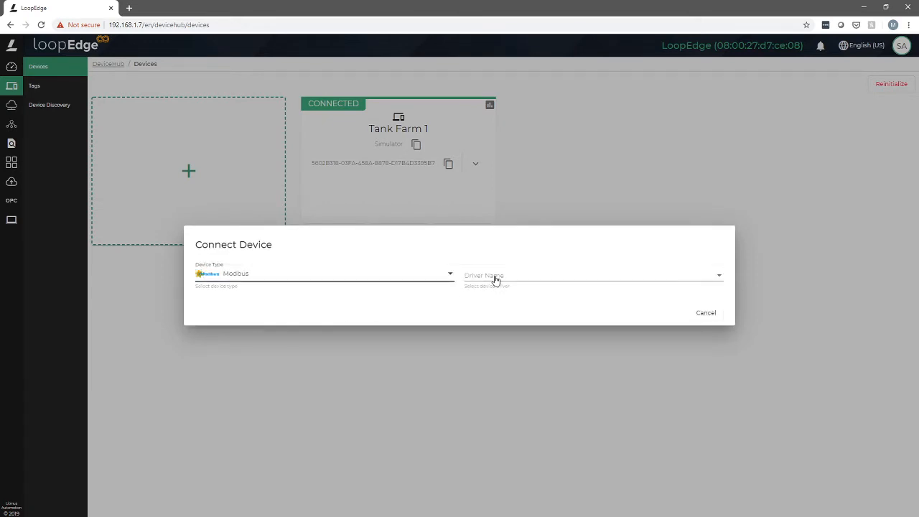
pyautogui.click(590, 275)
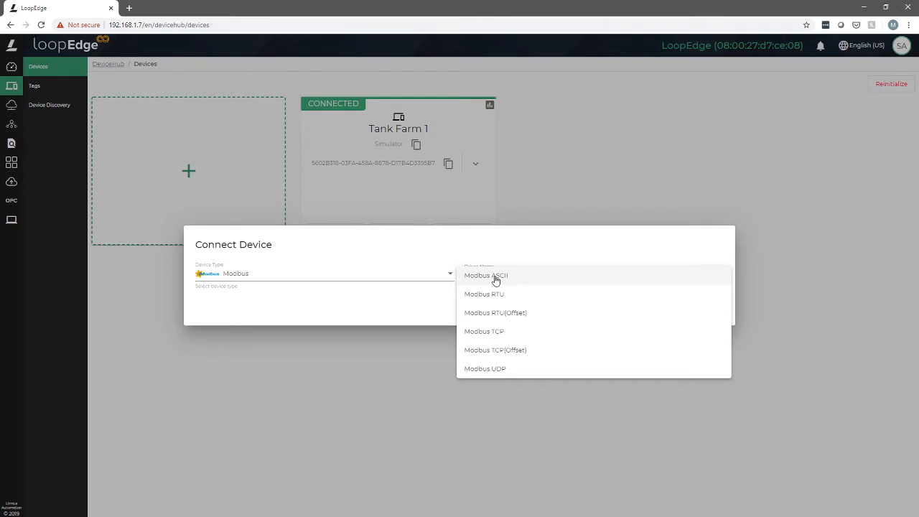
pyautogui.moveTo(502, 315)
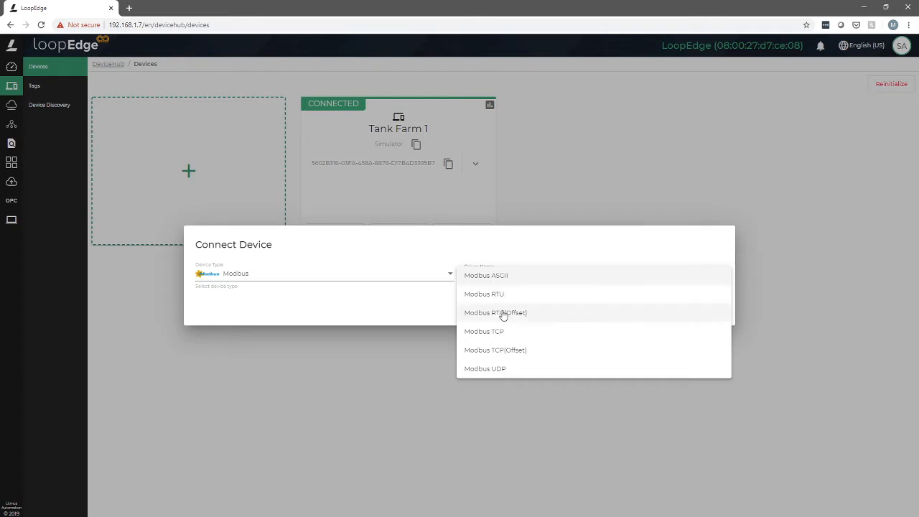
pyautogui.click(484, 330)
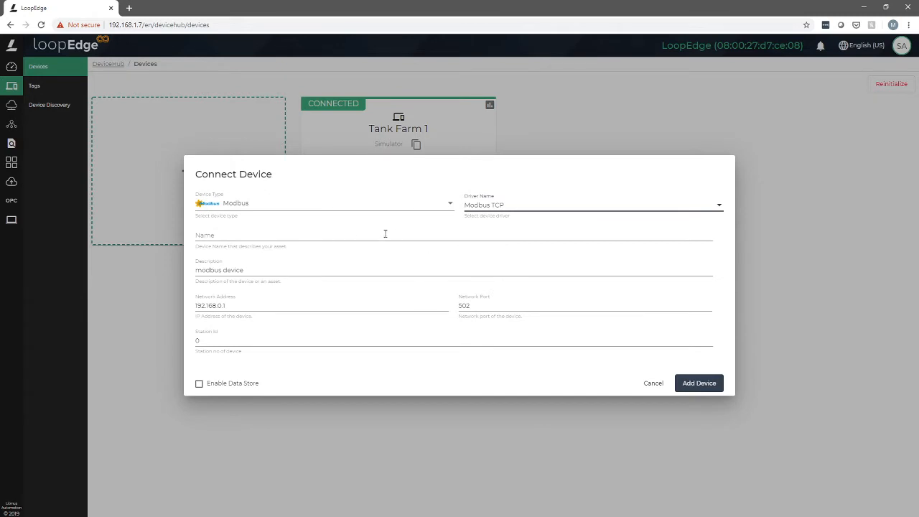
pyautogui.moveTo(352, 246)
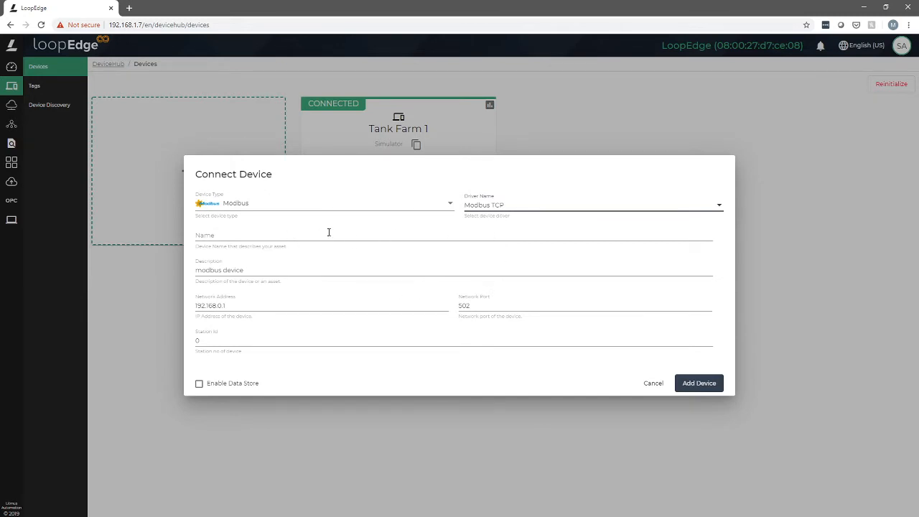
# Enter Mixing Machine as both the device name and description.
pyautogui.click(327, 235)
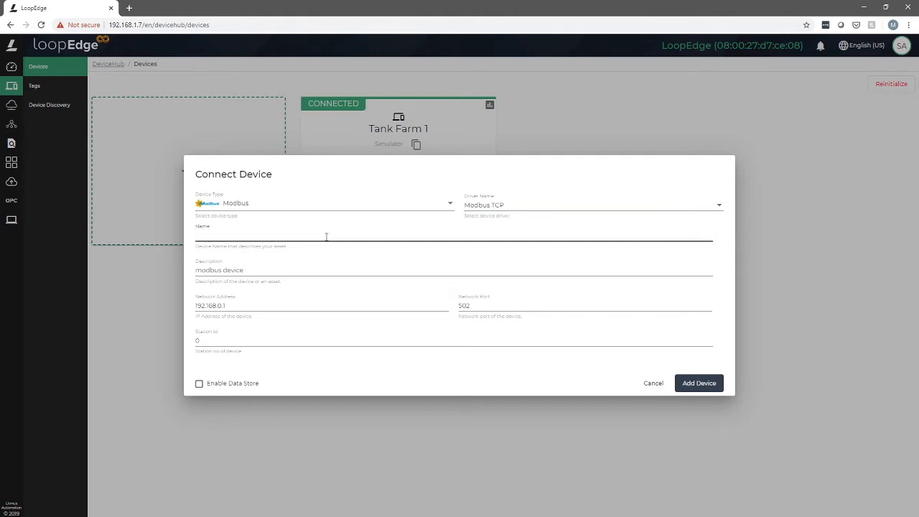
pyautogui.write('M')
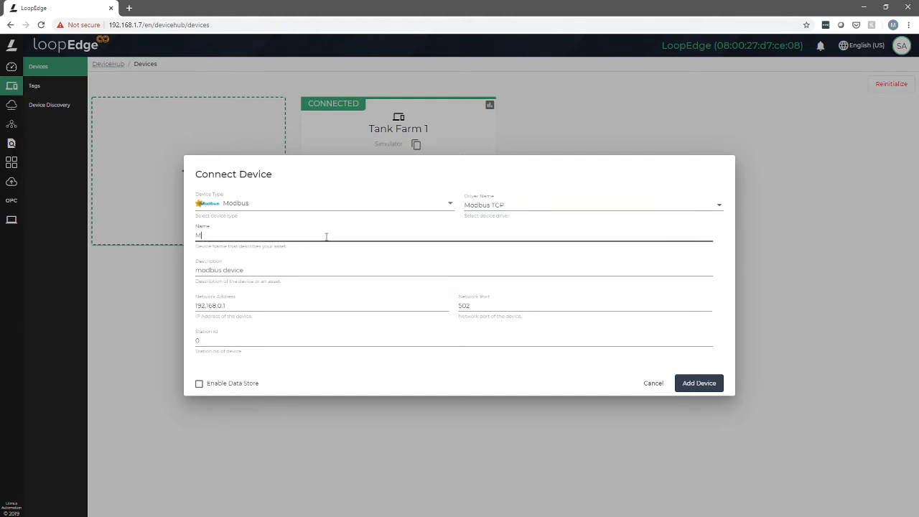
pyautogui.write('Mixing Machine')
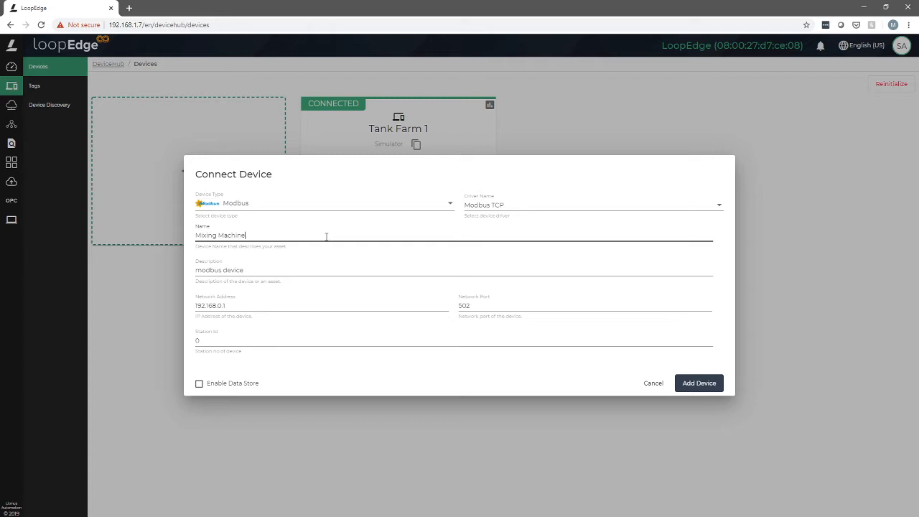
pyautogui.click(281, 270)
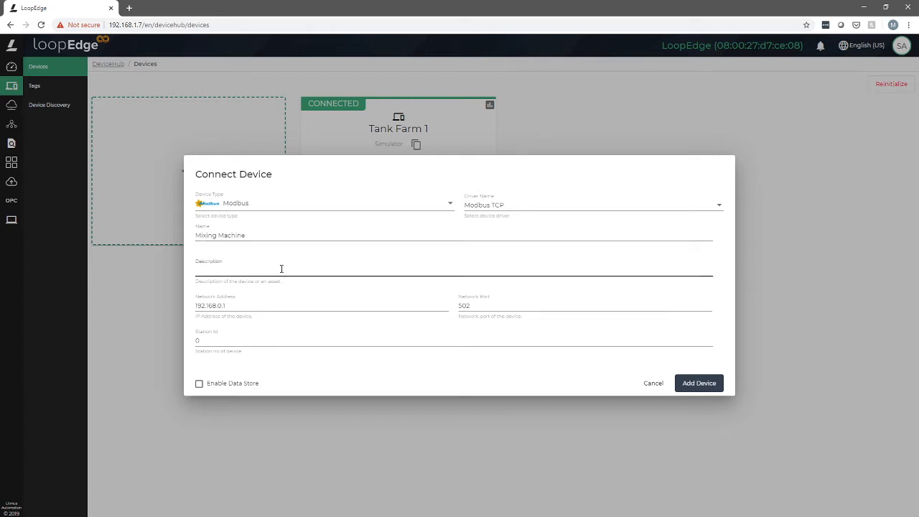
pyautogui.write('Mixing Machi')
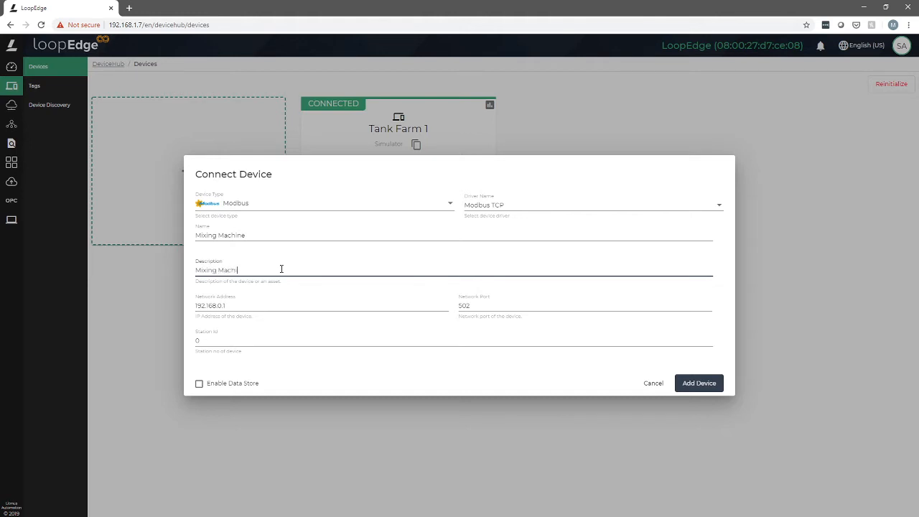
pyautogui.write('ine')
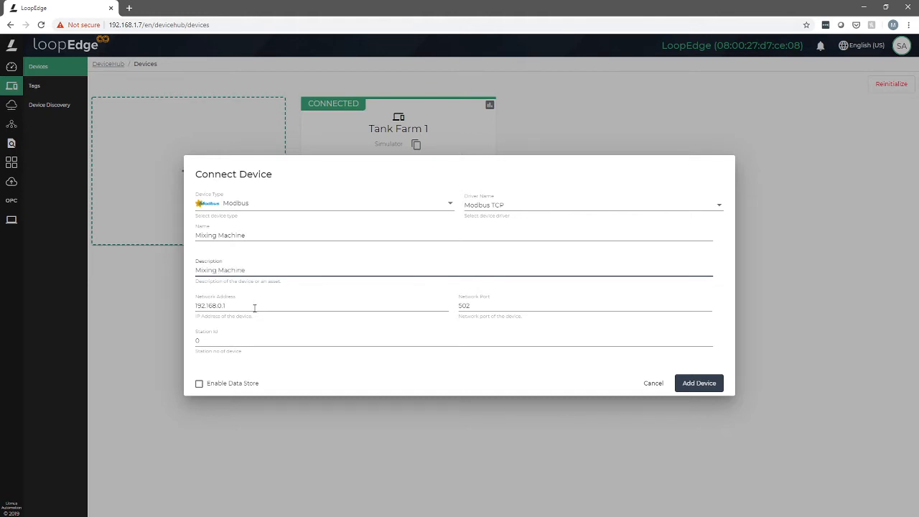
# Change the network address ending so it reads 192.168.1.2.
pyautogui.press('Backspace')
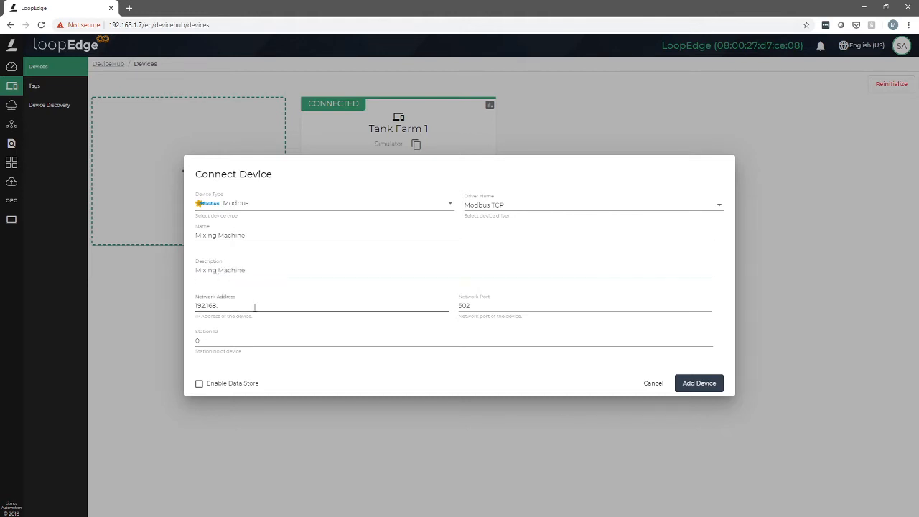
pyautogui.write('1')
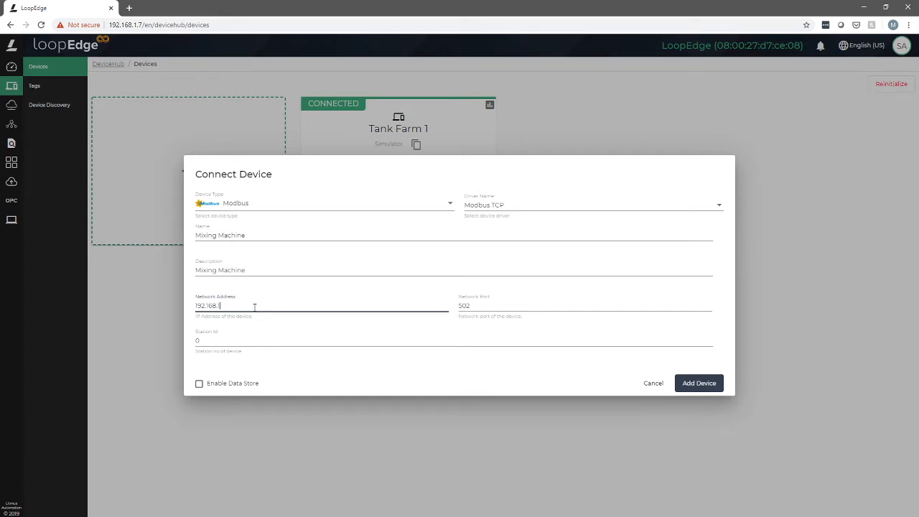
pyautogui.write('2')
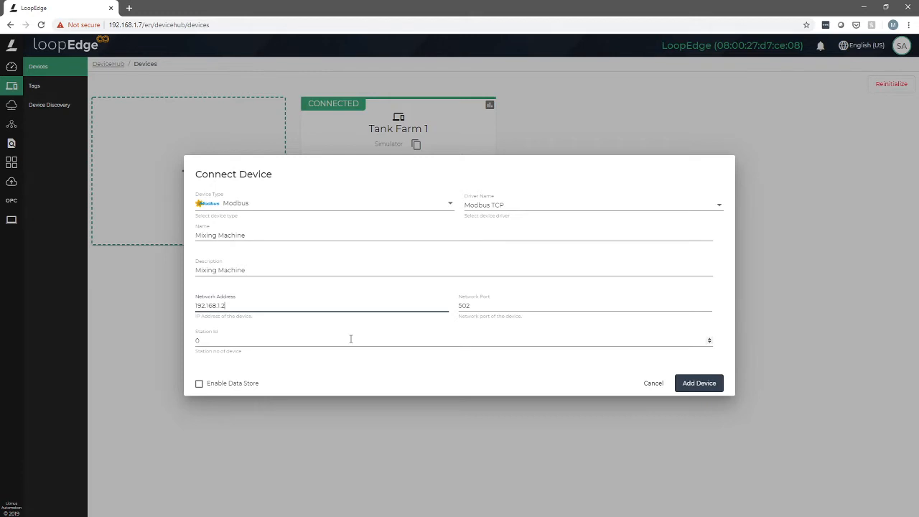
pyautogui.moveTo(537, 302)
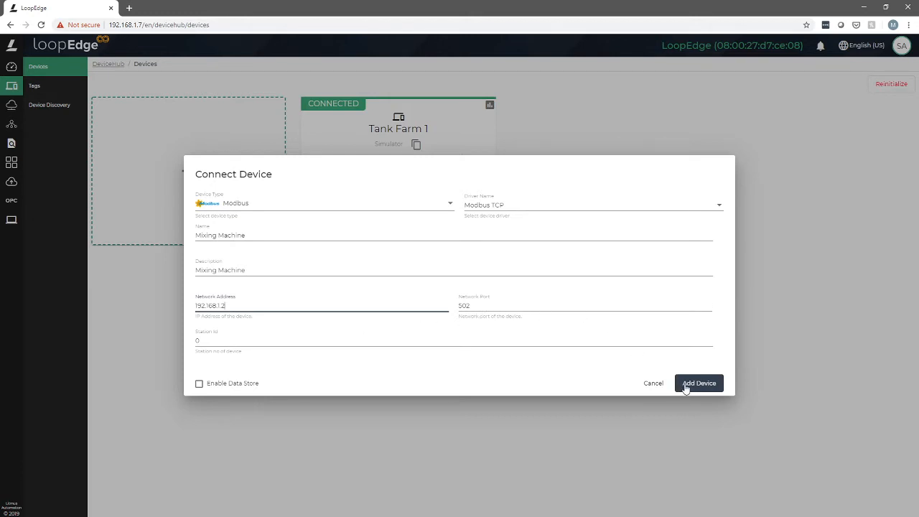
pyautogui.moveTo(692, 393)
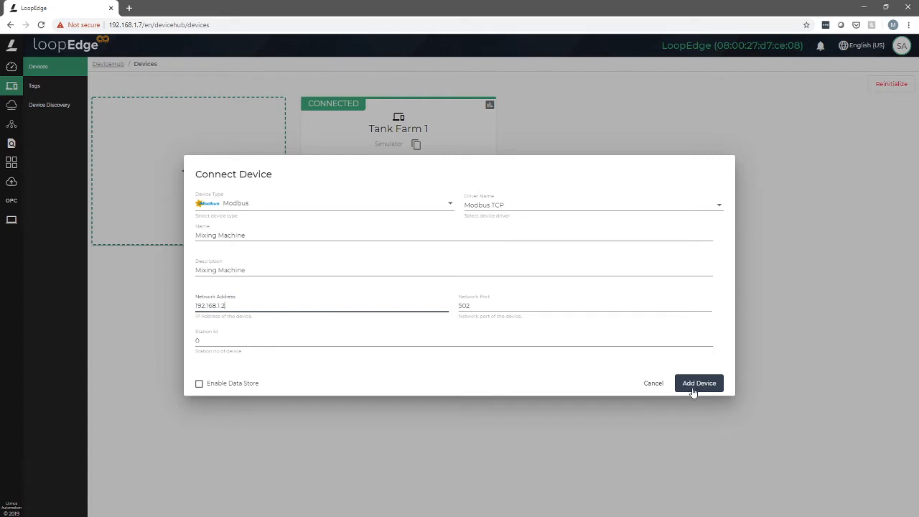
pyautogui.click(698, 382)
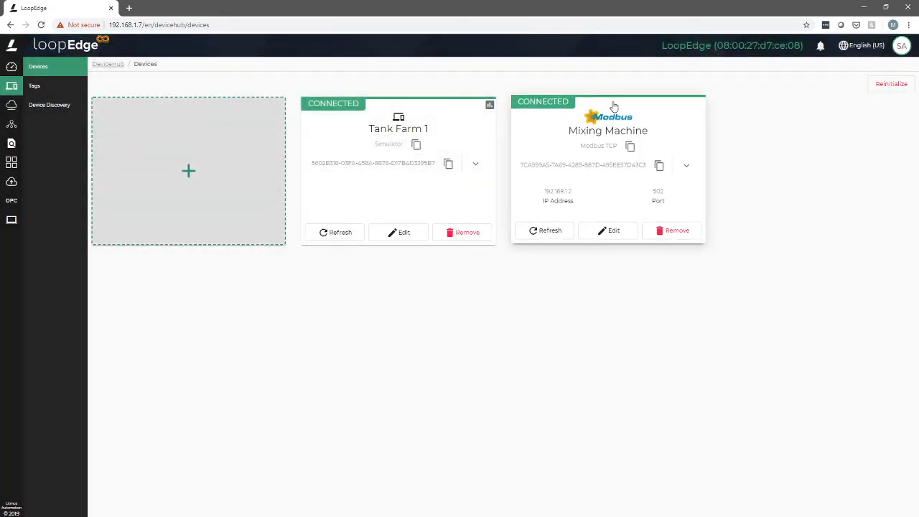
pyautogui.moveTo(589, 169)
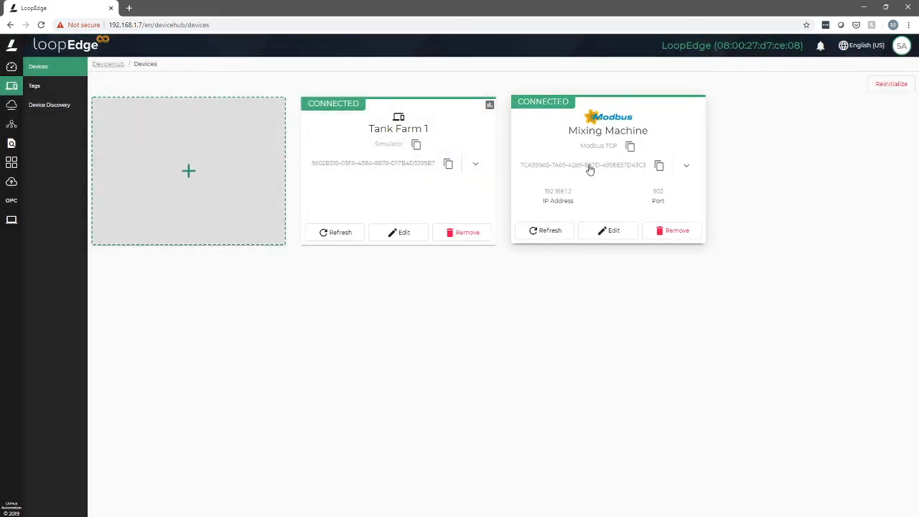
pyautogui.moveTo(565, 178)
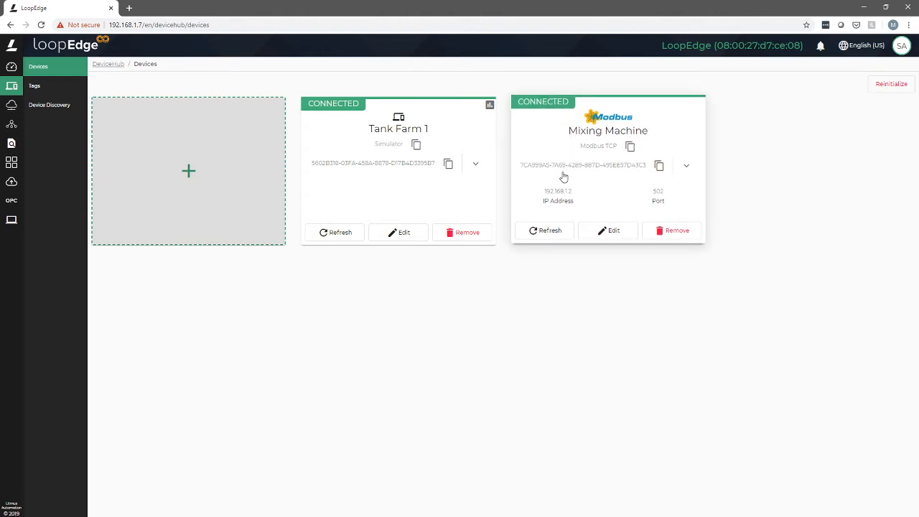
pyautogui.moveTo(649, 156)
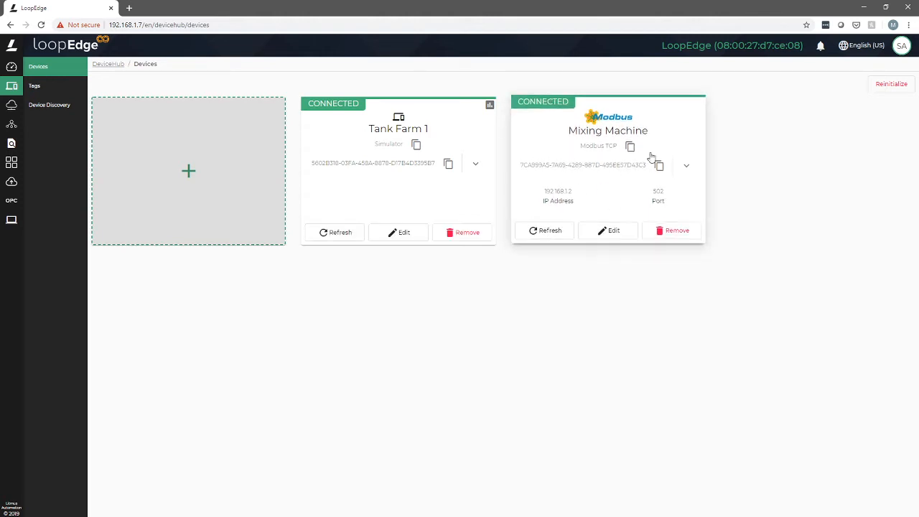
pyautogui.moveTo(612, 192)
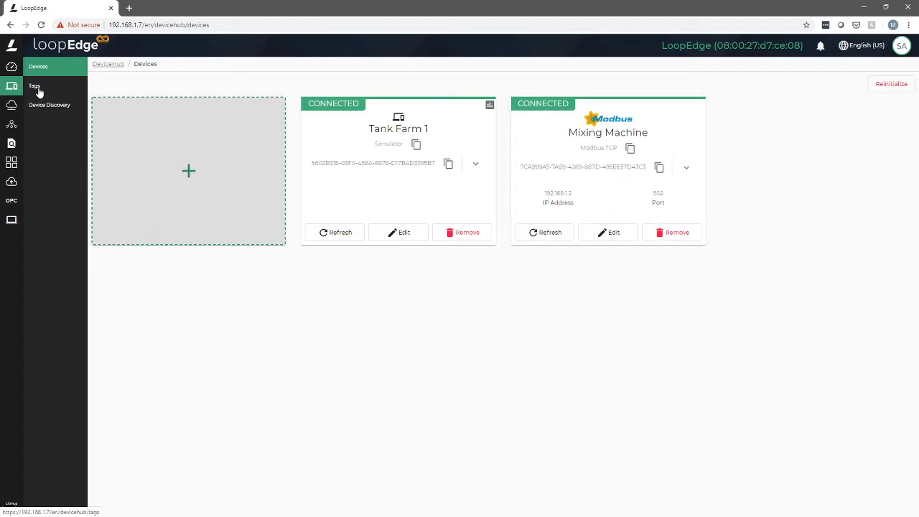
# Show the Datahub tags table listing Tank Farm 1's existing tags.
pyautogui.click(34, 86)
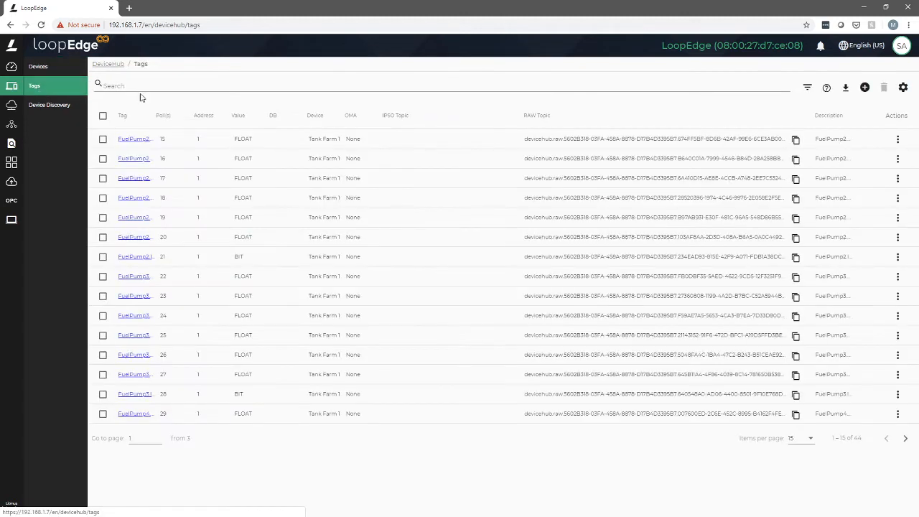
pyautogui.moveTo(188, 208)
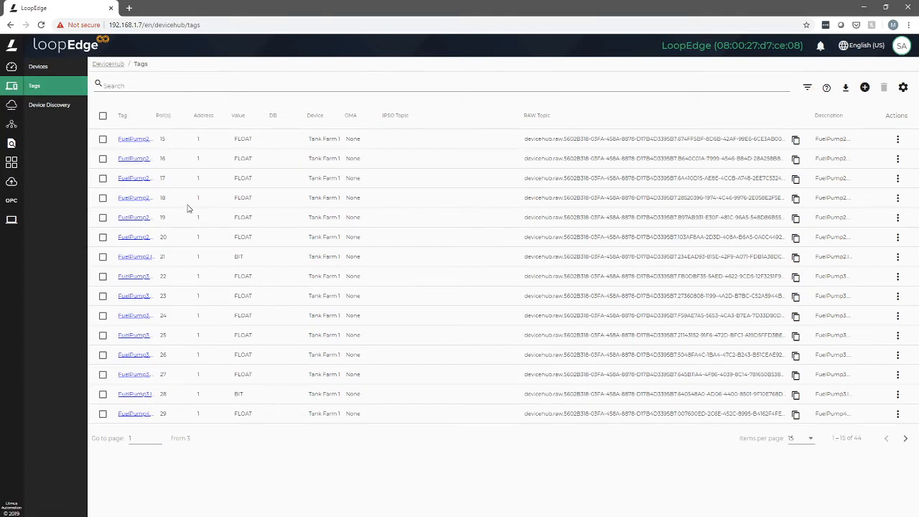
pyautogui.moveTo(318, 155)
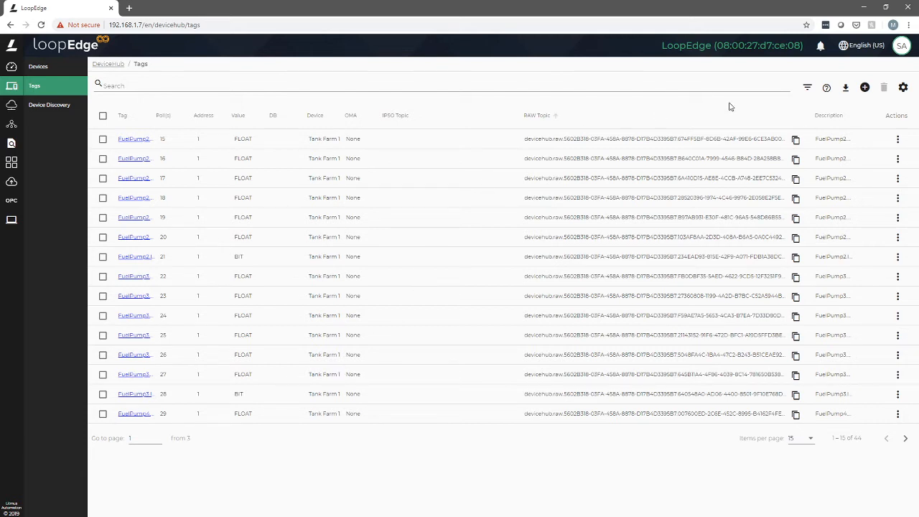
pyautogui.moveTo(864, 88)
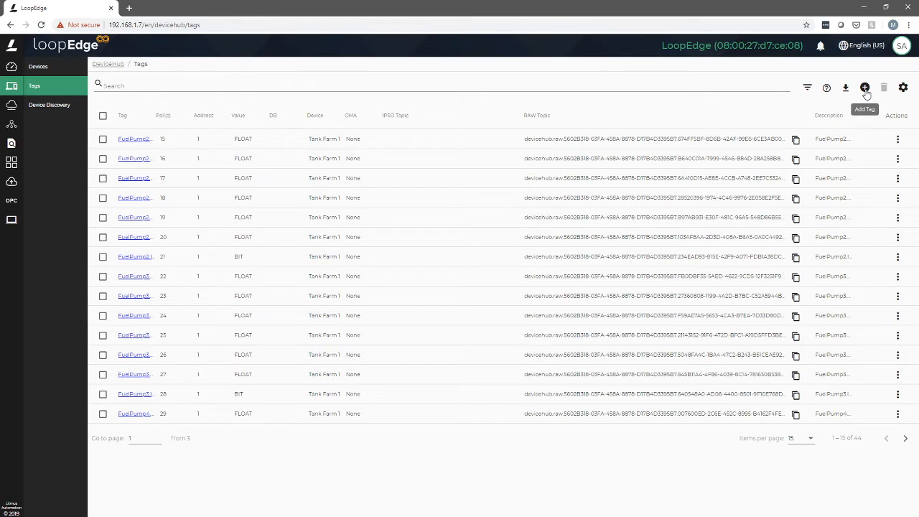
# Start adding a single tag manually via Add One.
pyautogui.click(864, 88)
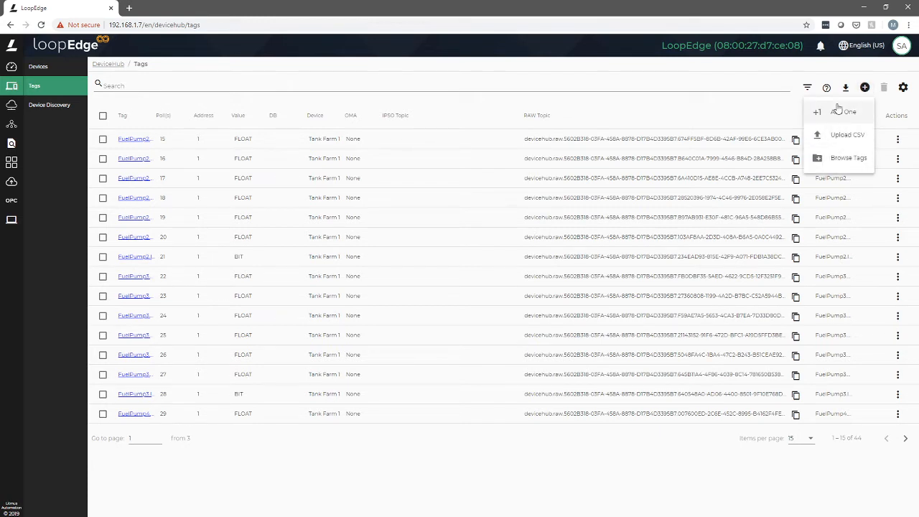
pyautogui.moveTo(847, 135)
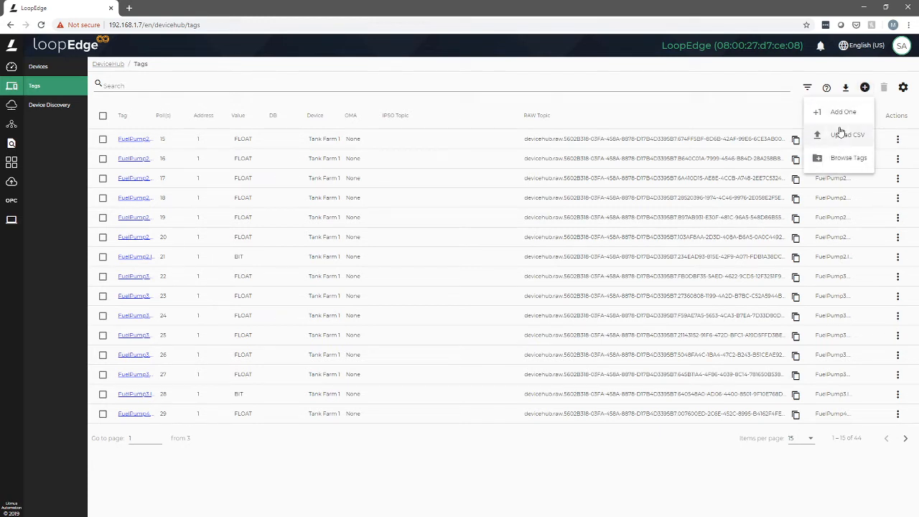
pyautogui.moveTo(847, 135)
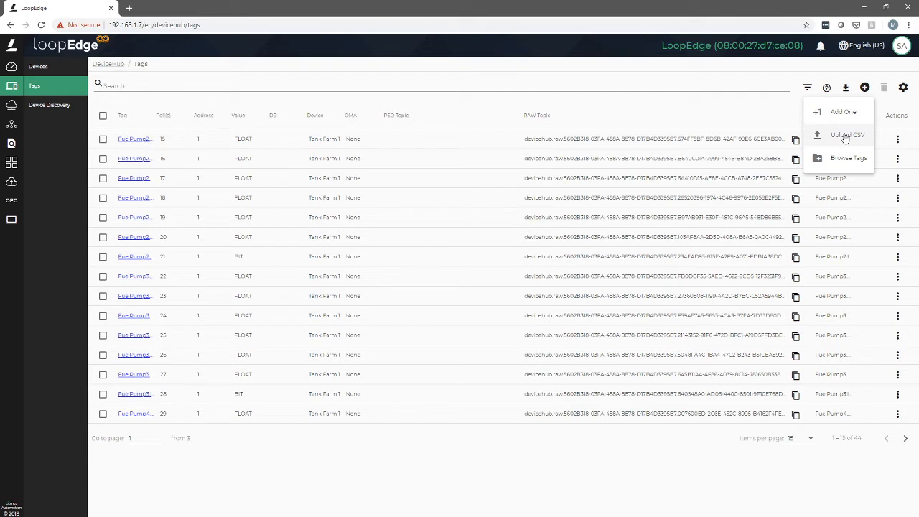
pyautogui.moveTo(848, 158)
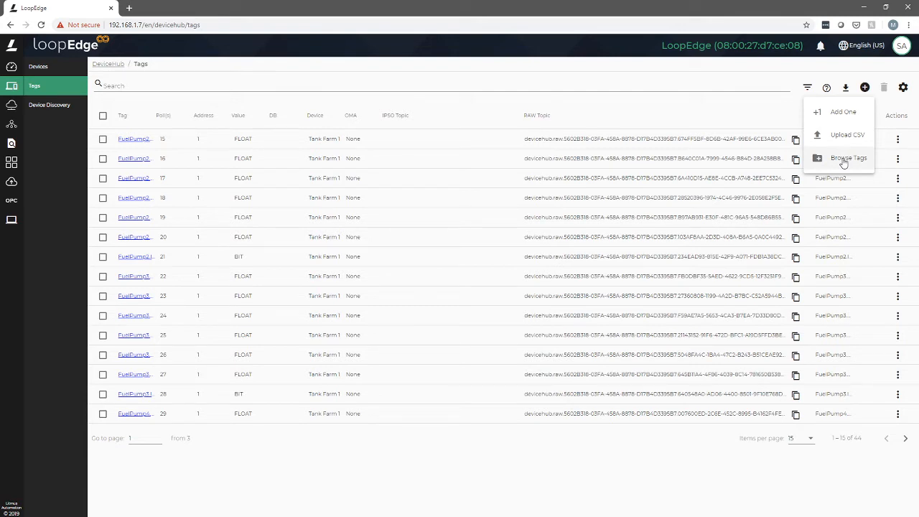
pyautogui.moveTo(831, 111)
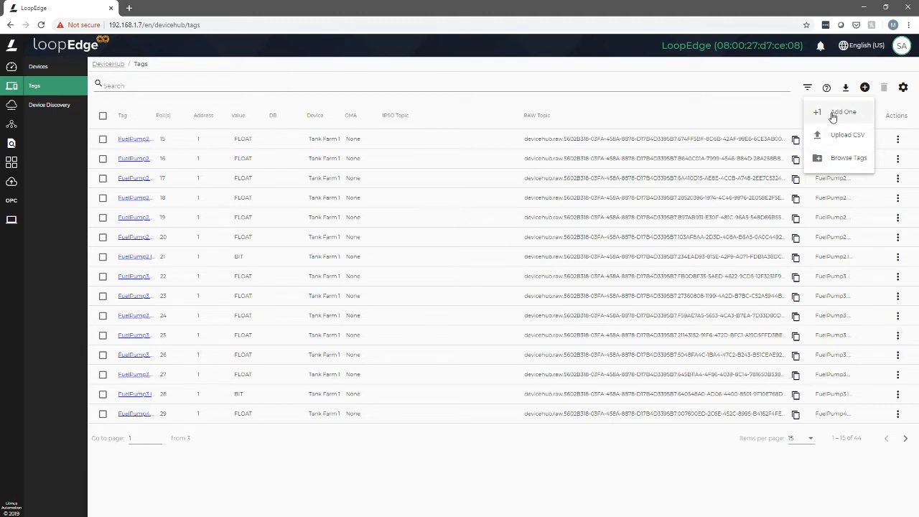
pyautogui.click(841, 112)
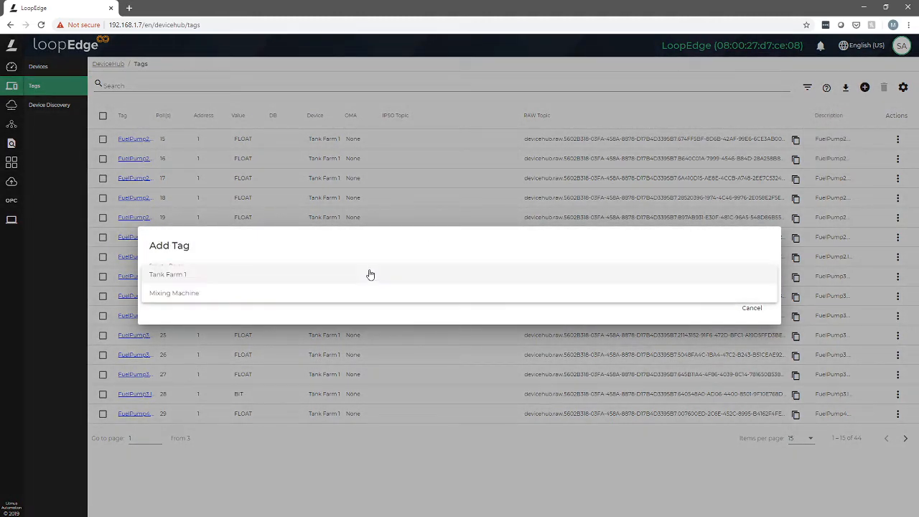
# Make a Mixing Machine float tag with polling interval 5, described Power Output and named Power_Output.
pyautogui.click(174, 293)
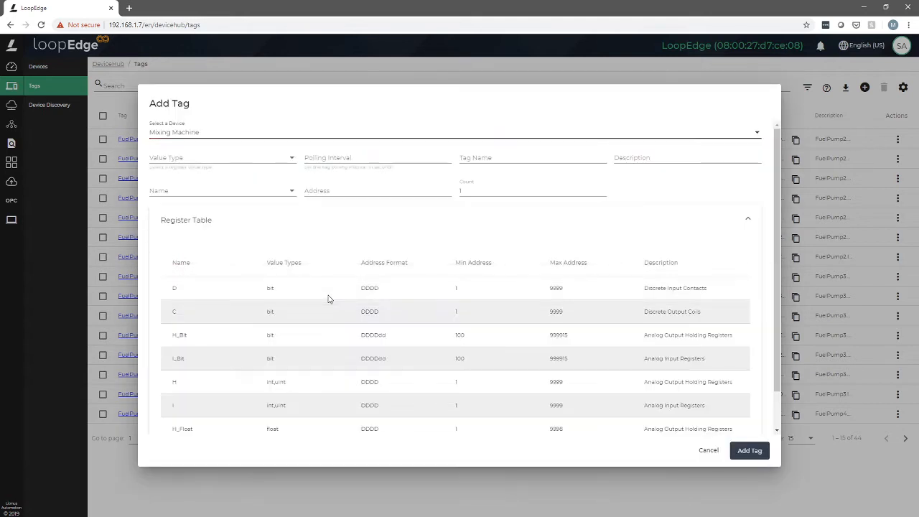
pyautogui.moveTo(653, 310)
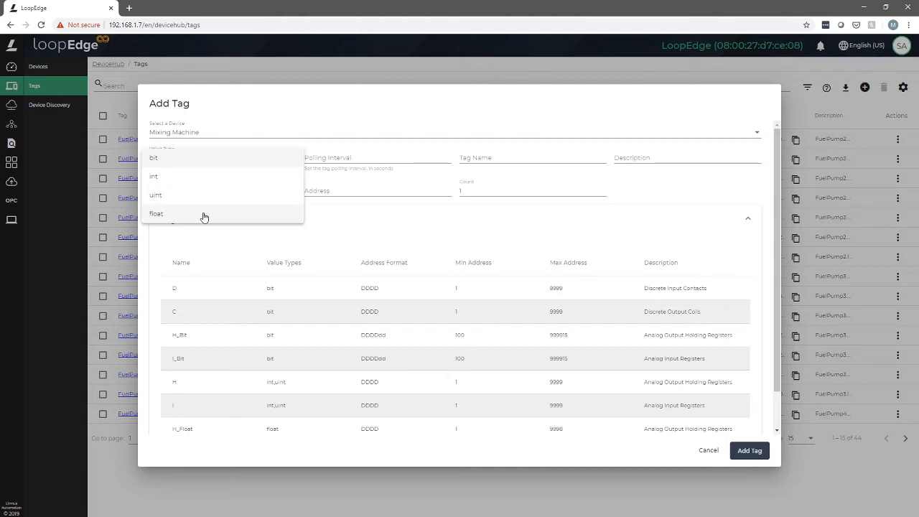
pyautogui.click(155, 213)
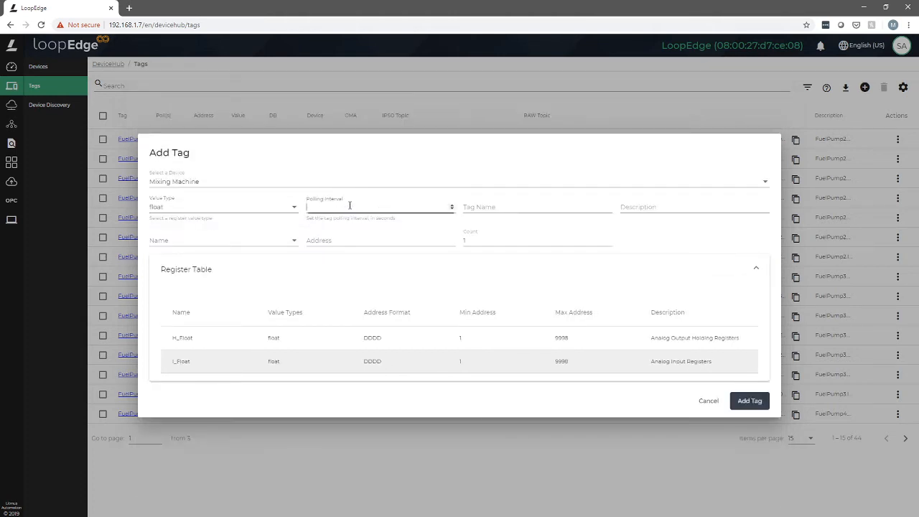
pyautogui.write('5')
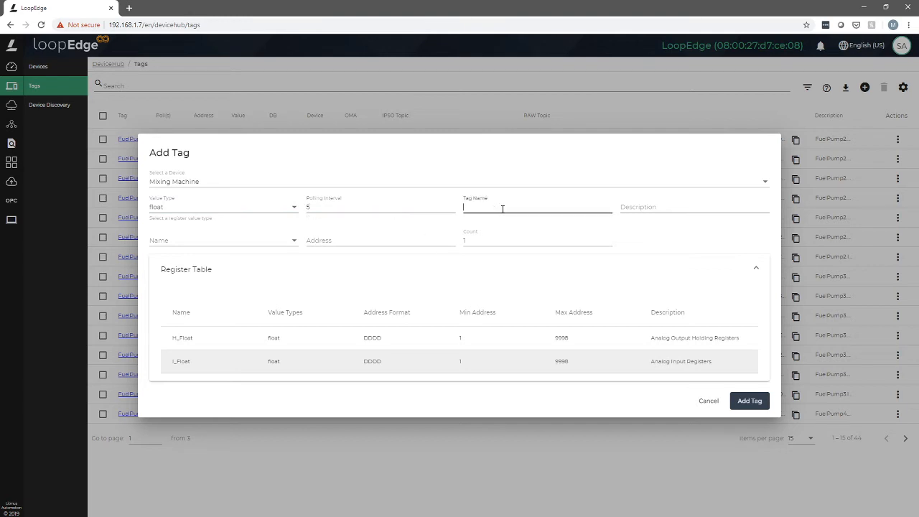
pyautogui.write('Power_')
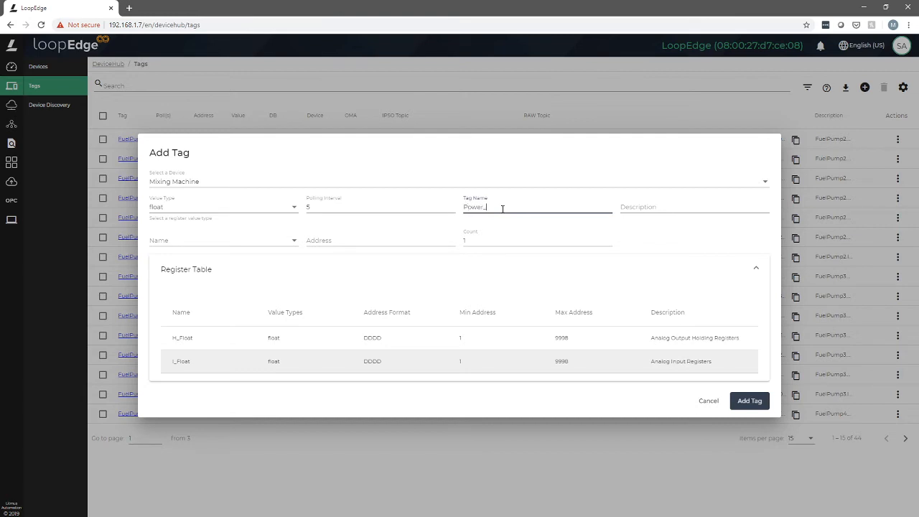
pyautogui.write('utput')
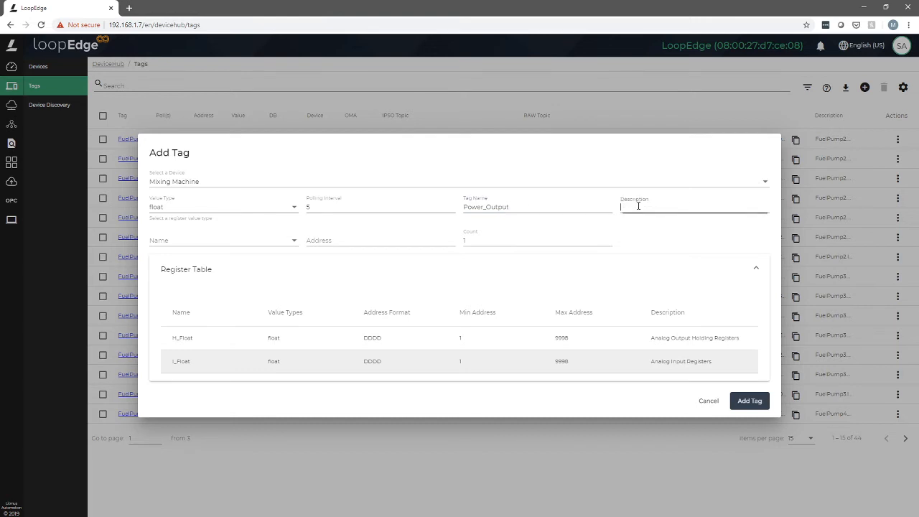
pyautogui.write('Powe')
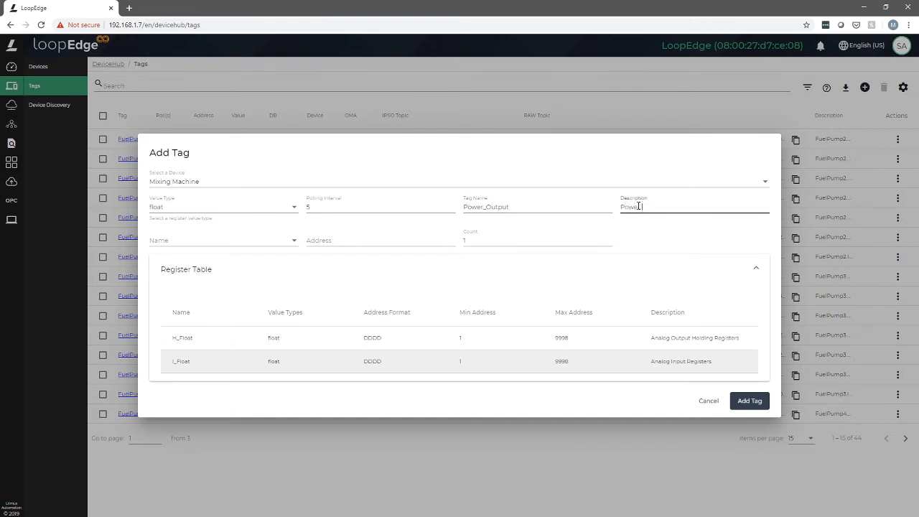
pyautogui.write('_Output')
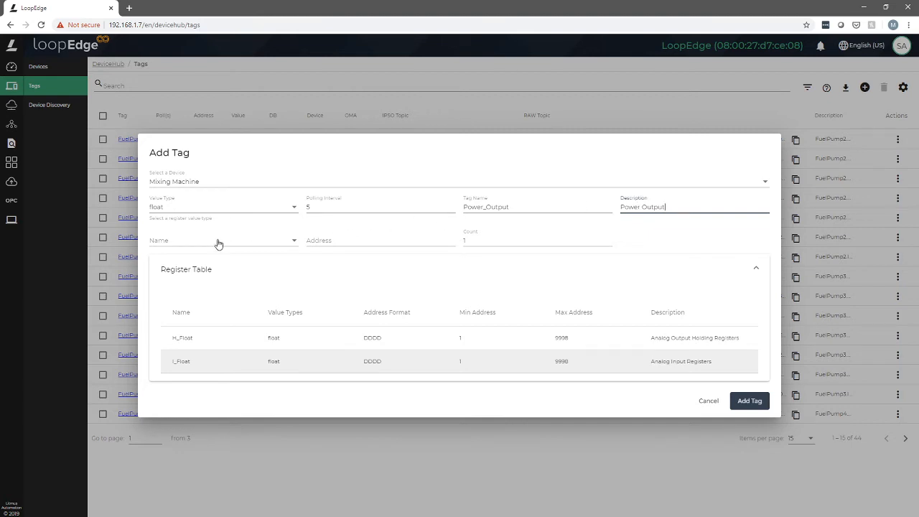
# Select the H_Float Analog Output Holding Registers and begin entering address 2068.
pyautogui.click(219, 240)
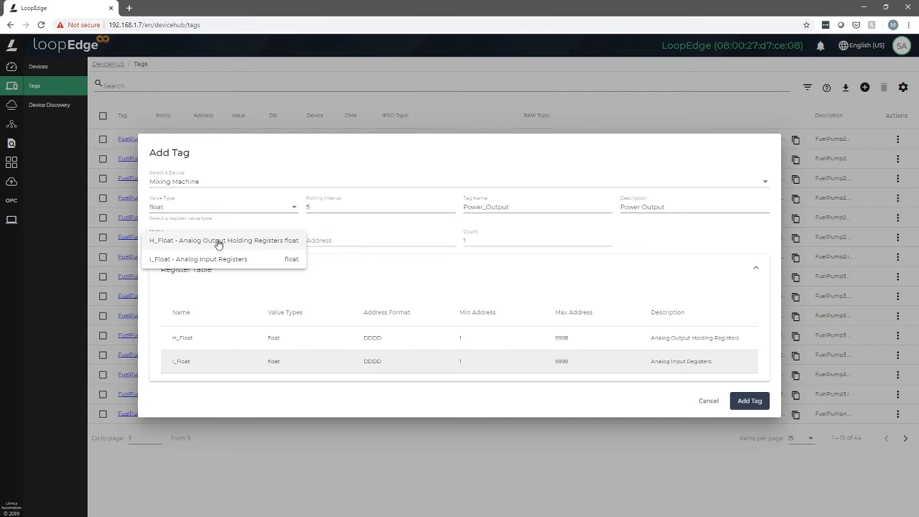
pyautogui.moveTo(239, 247)
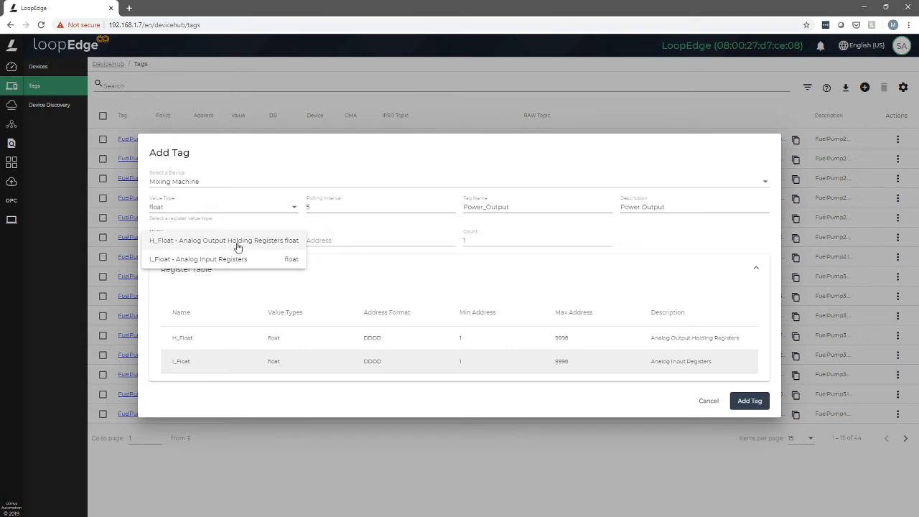
pyautogui.click(224, 240)
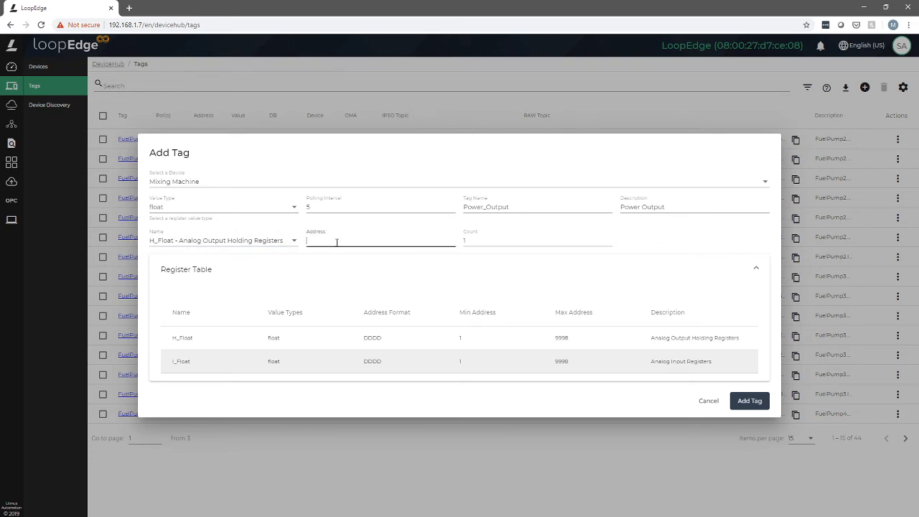
pyautogui.write('2068')
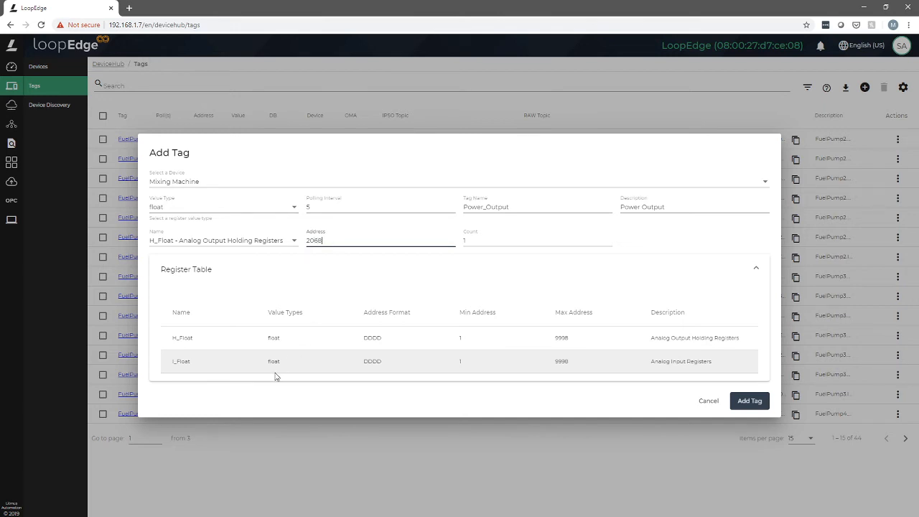
pyautogui.moveTo(392, 343)
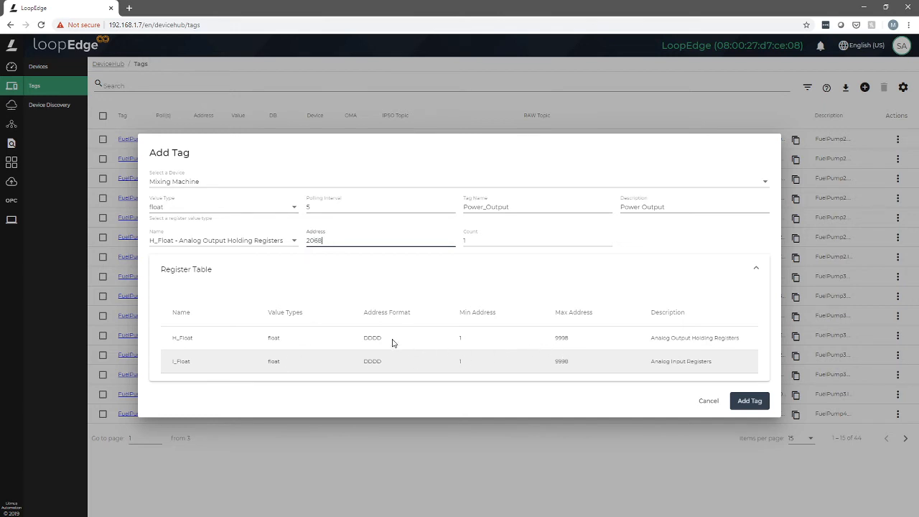
pyautogui.moveTo(529, 339)
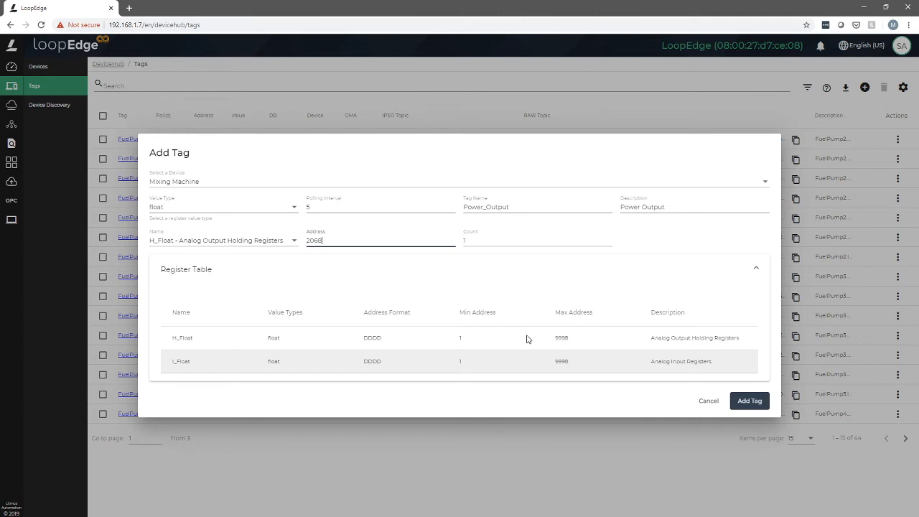
pyautogui.moveTo(560, 339)
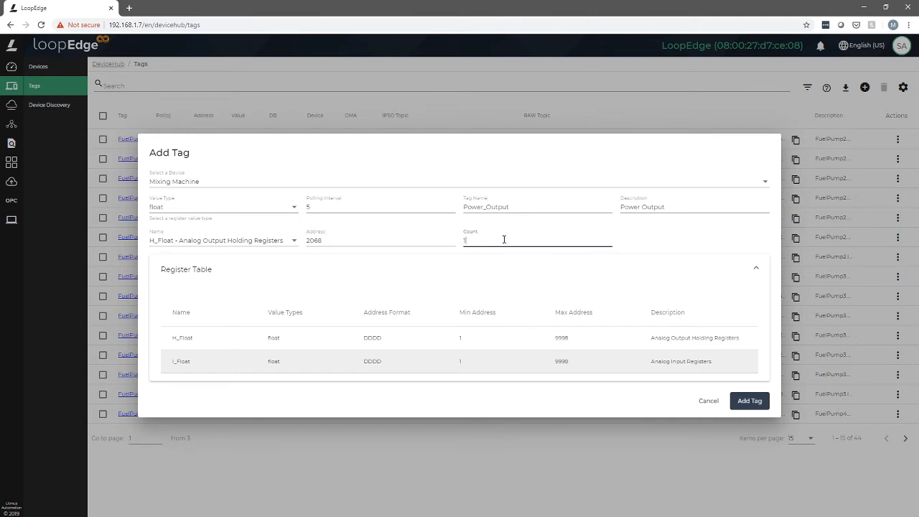
pyautogui.moveTo(330, 238)
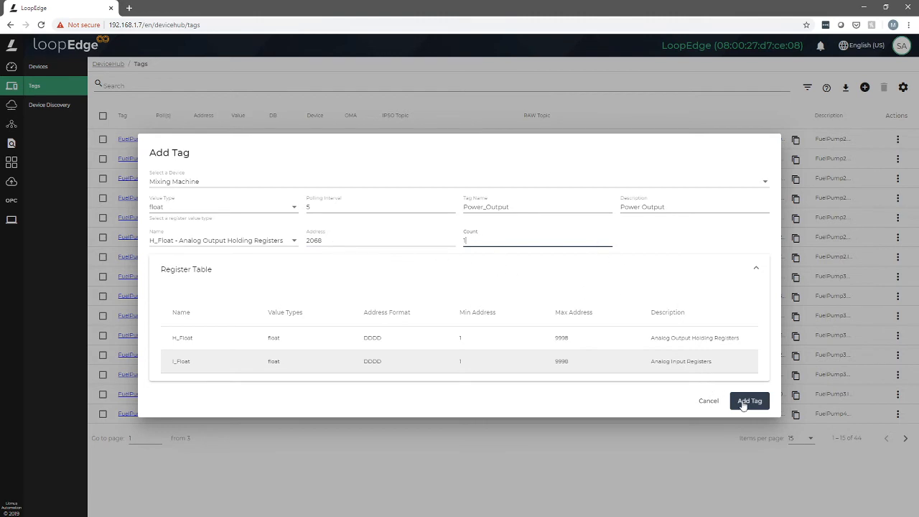
# Save the Power_Output tag and filter the tags table to Mixing Machine only.
pyautogui.click(750, 400)
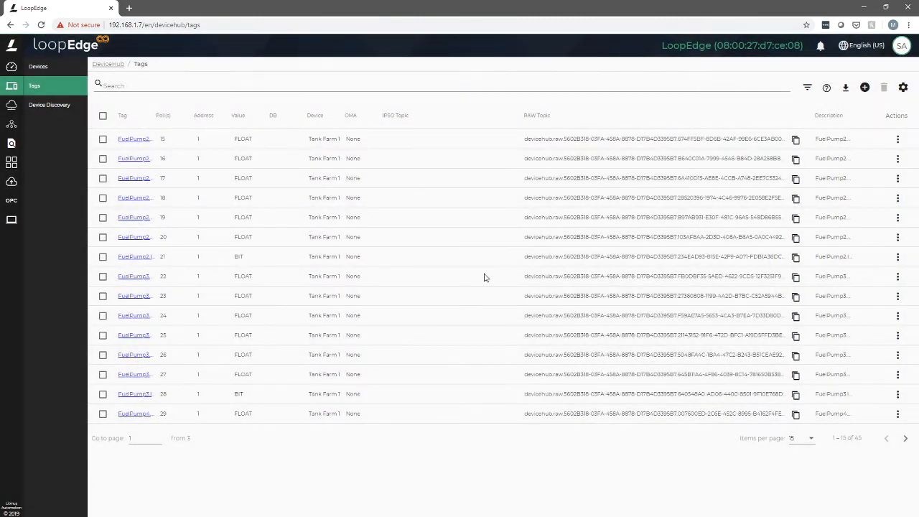
pyautogui.moveTo(784, 93)
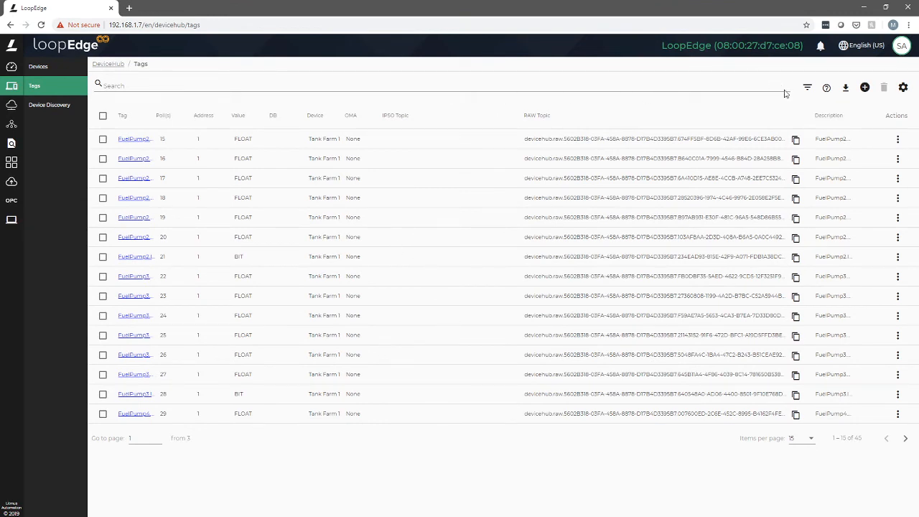
pyautogui.click(807, 87)
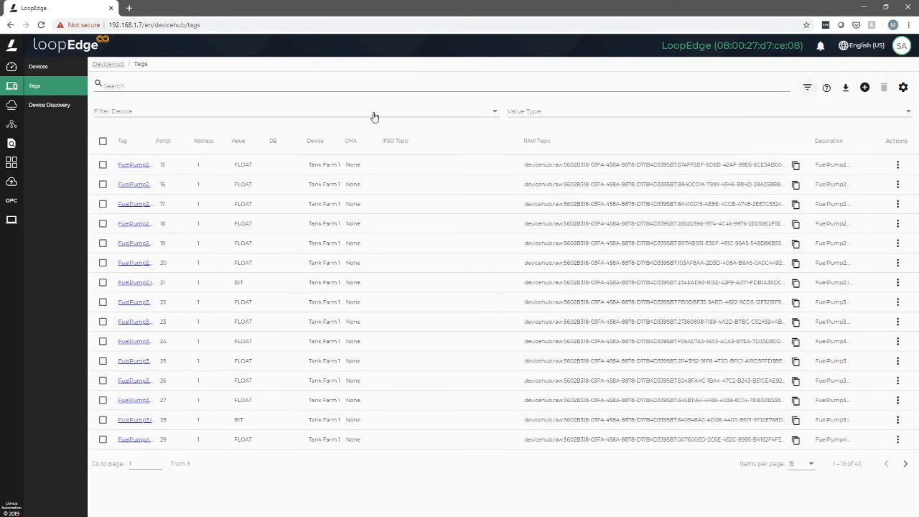
pyautogui.click(287, 111)
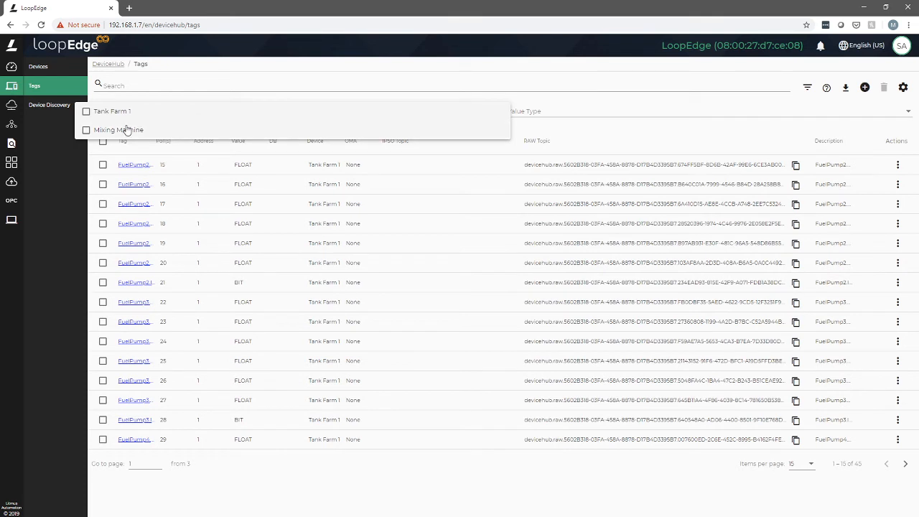
pyautogui.click(86, 129)
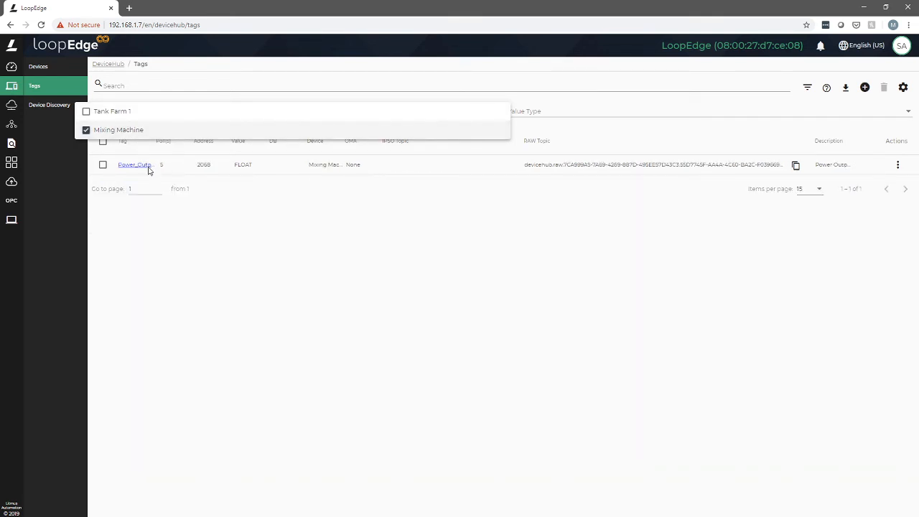
pyautogui.moveTo(476, 223)
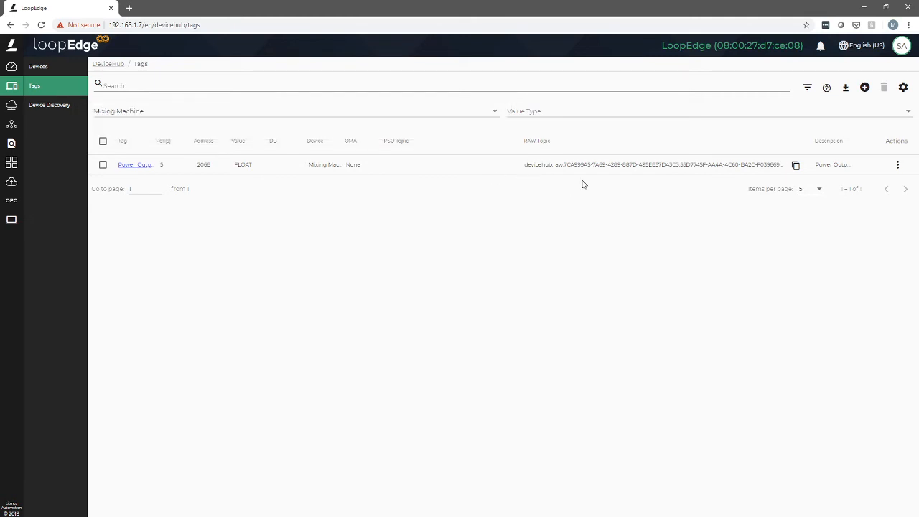
pyautogui.moveTo(566, 201)
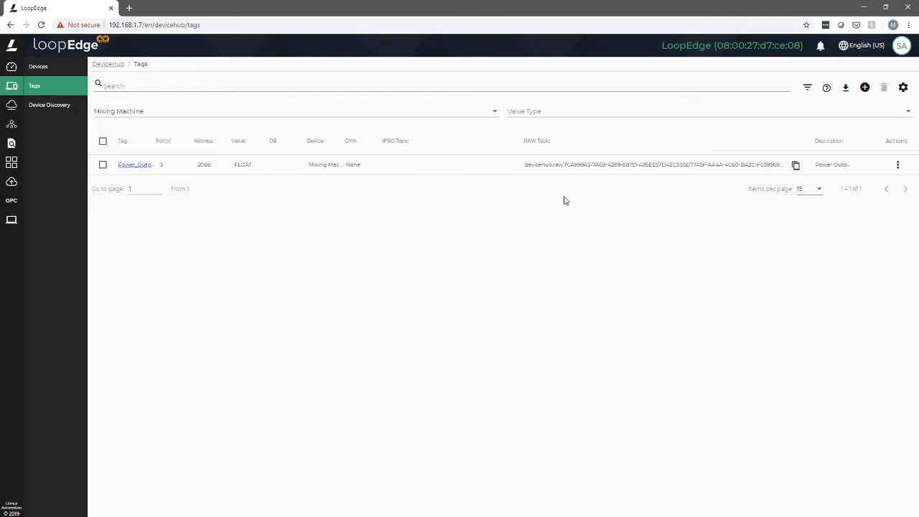
pyautogui.moveTo(534, 186)
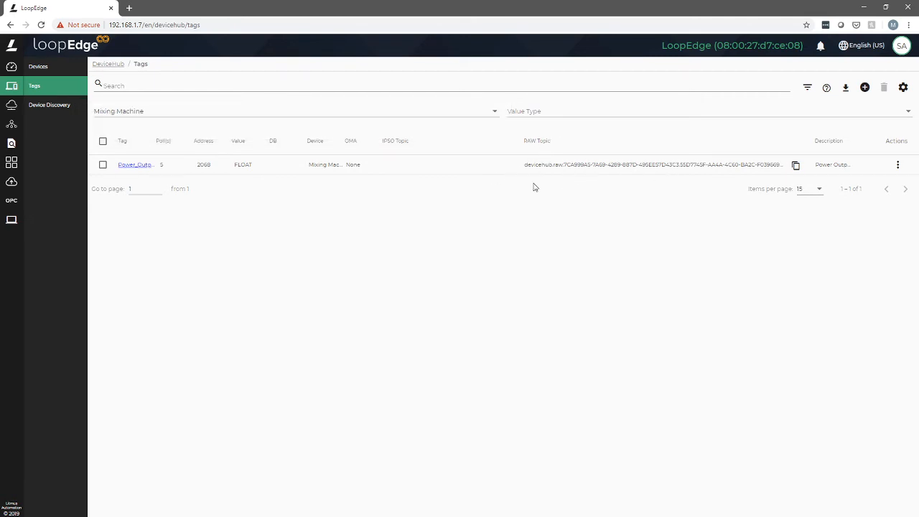
pyautogui.moveTo(635, 172)
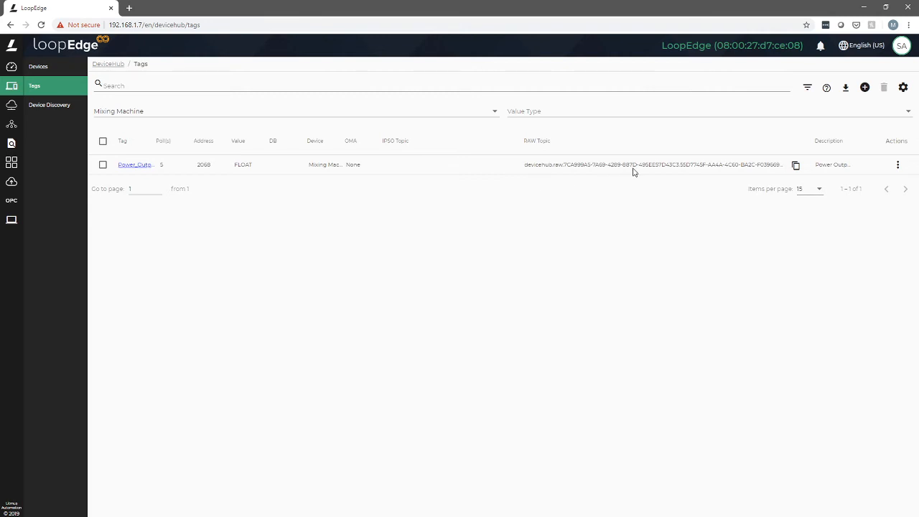
pyautogui.moveTo(795, 163)
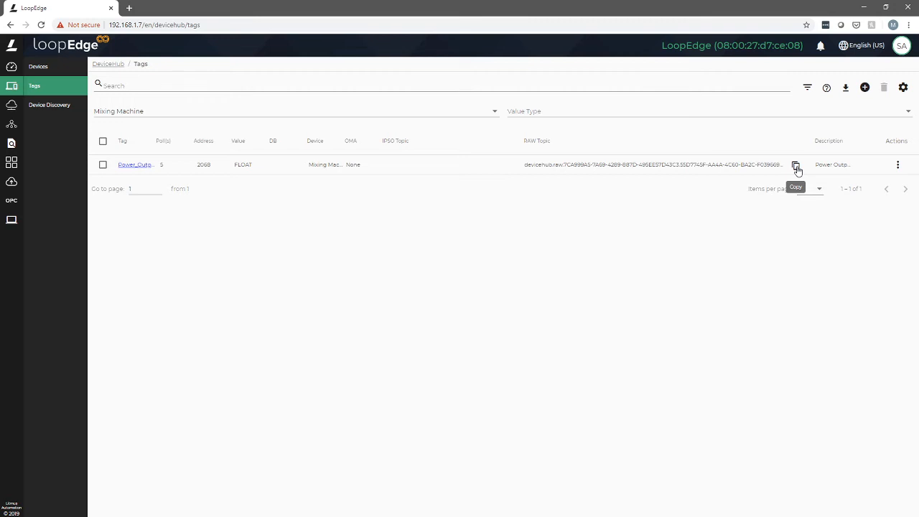
# Copy the Power_Output tag's MQTT data topic to the clipboard.
pyautogui.click(795, 163)
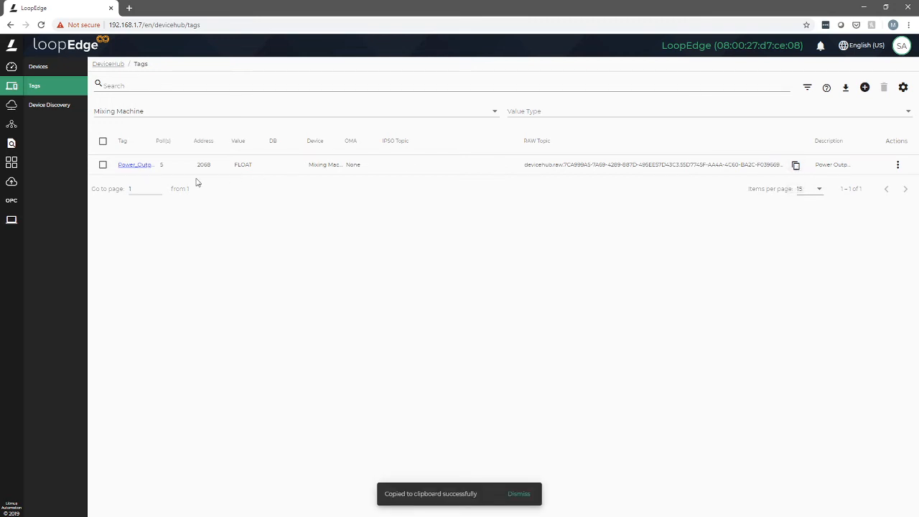
pyautogui.moveTo(11, 124)
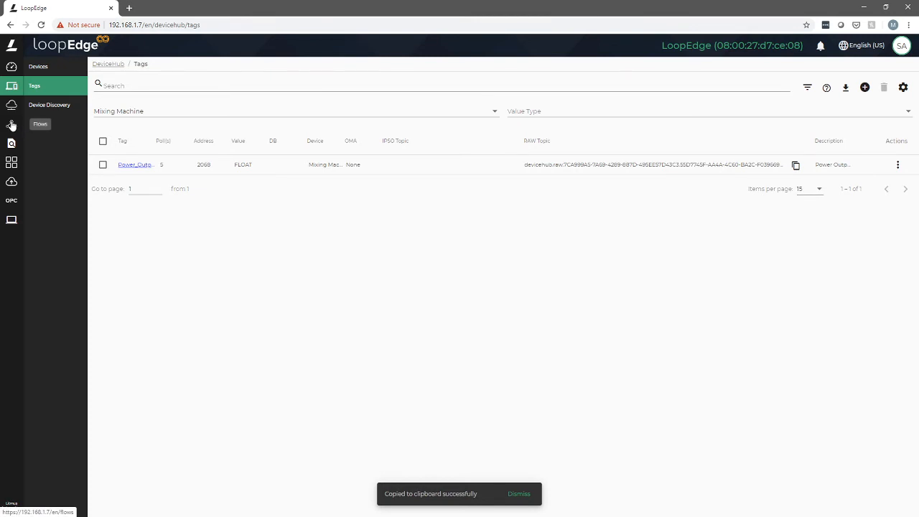
# Go to Flows and launch the LoopFlows editor showing Pump Information Display.
pyautogui.click(40, 124)
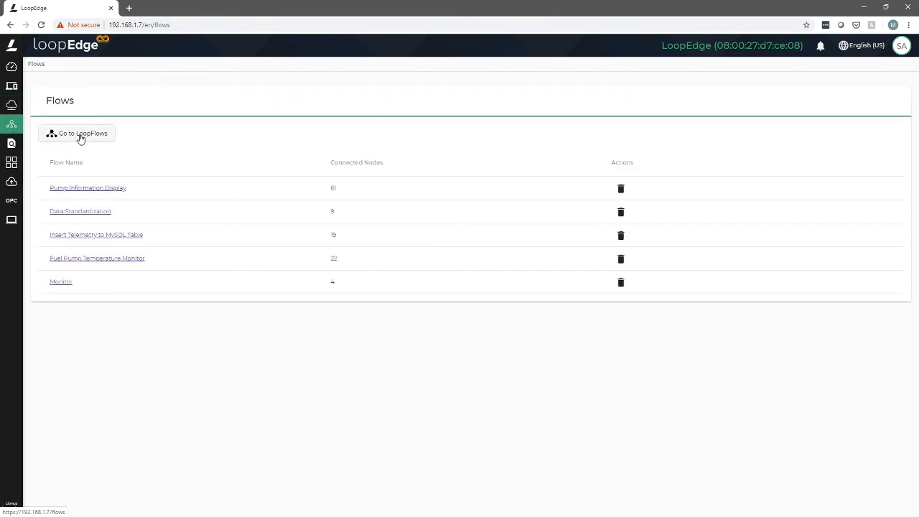
pyautogui.click(79, 134)
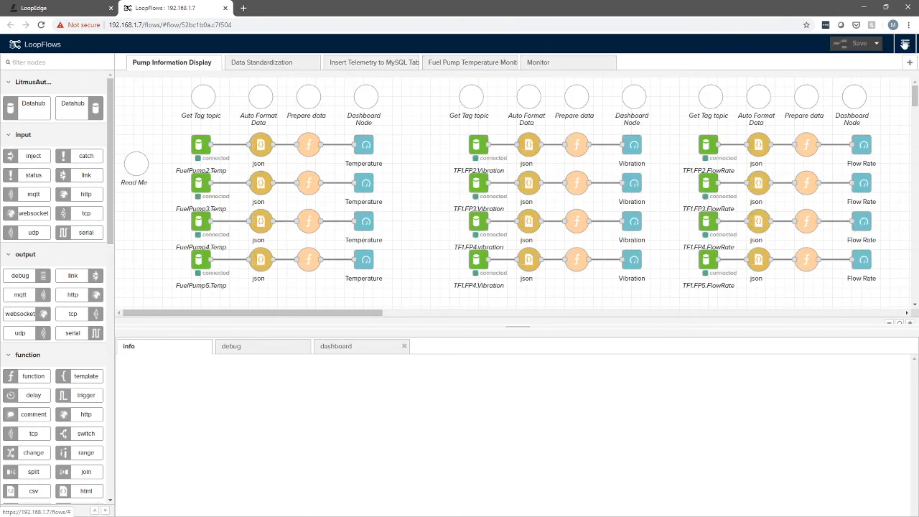
# Add a blank Flow 1 and drop a Datahub Subscribe node onto its canvas.
pyautogui.click(909, 62)
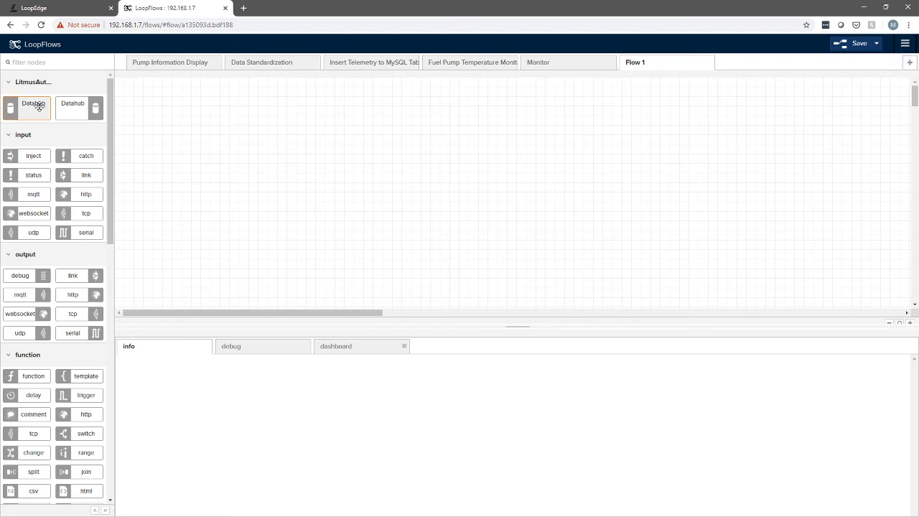
pyautogui.moveTo(34, 108); pyautogui.dragTo(247, 133)
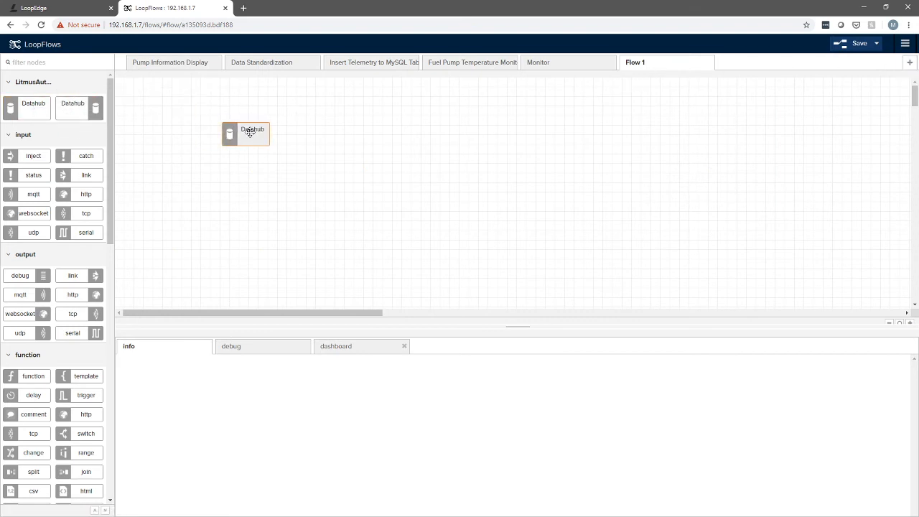
pyautogui.click(245, 135)
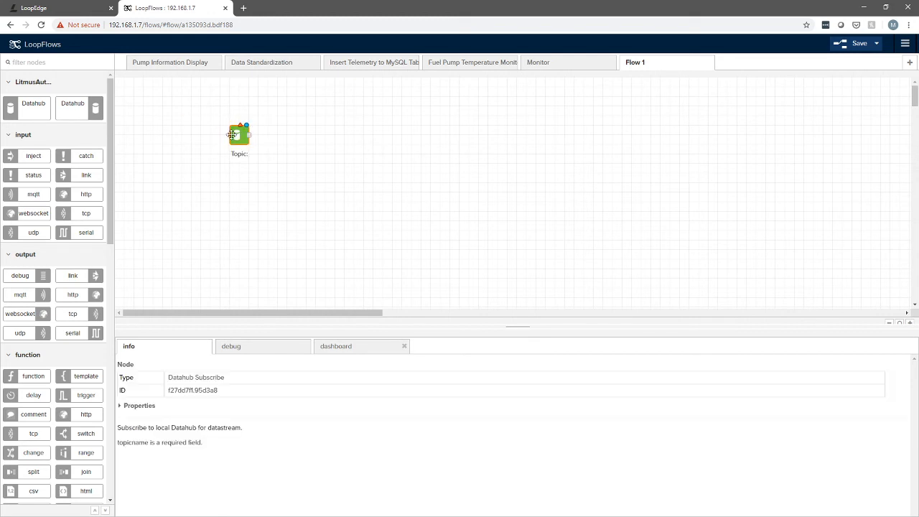
# Configure the Datahub Subscribe node with the Mixing Machine topic and name 'Power Output'.
pyautogui.doubleClick(238, 135)
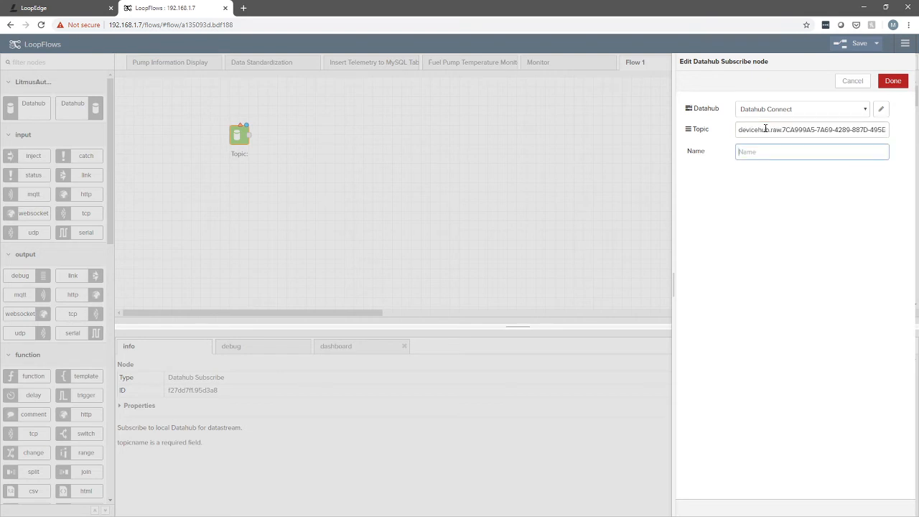
pyautogui.write('Power Ou')
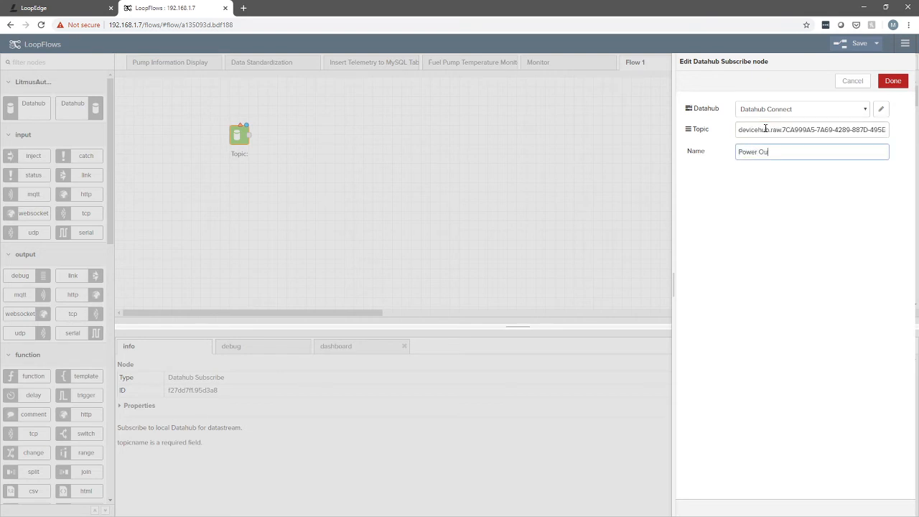
pyautogui.write('tput')
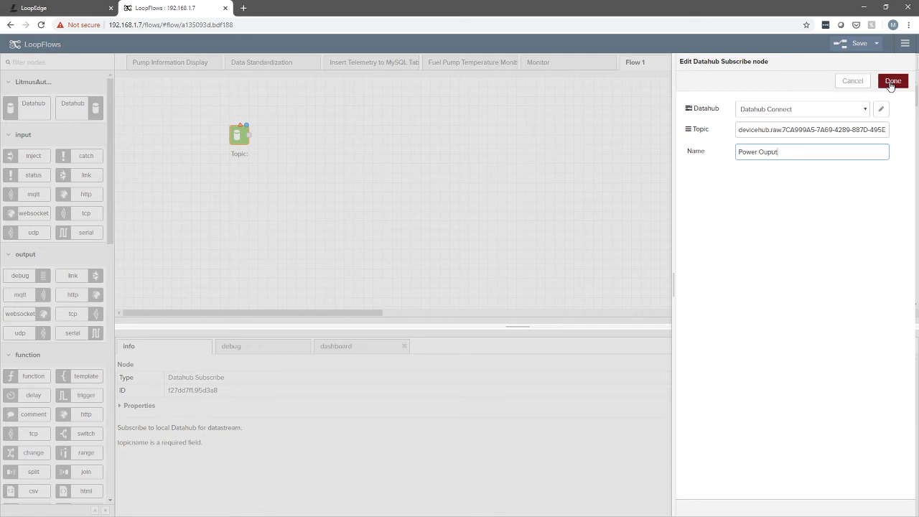
pyautogui.click(893, 81)
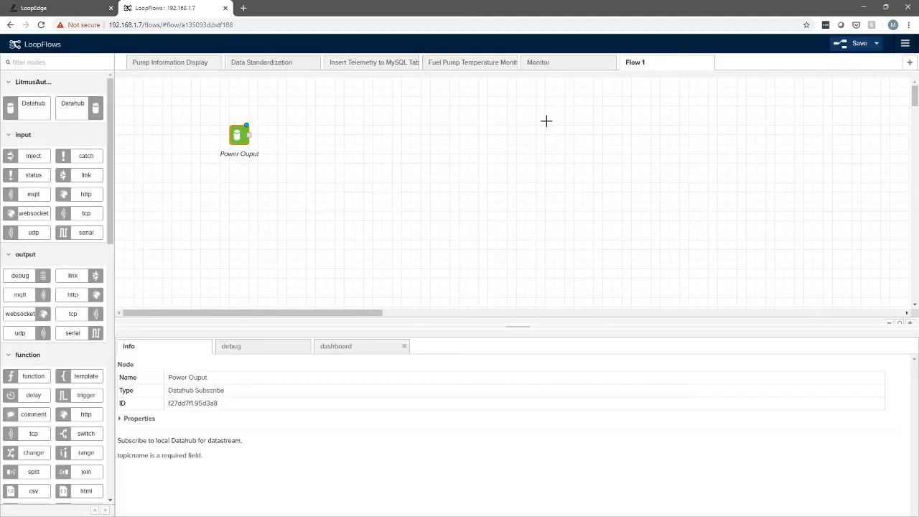
pyautogui.moveTo(178, 207)
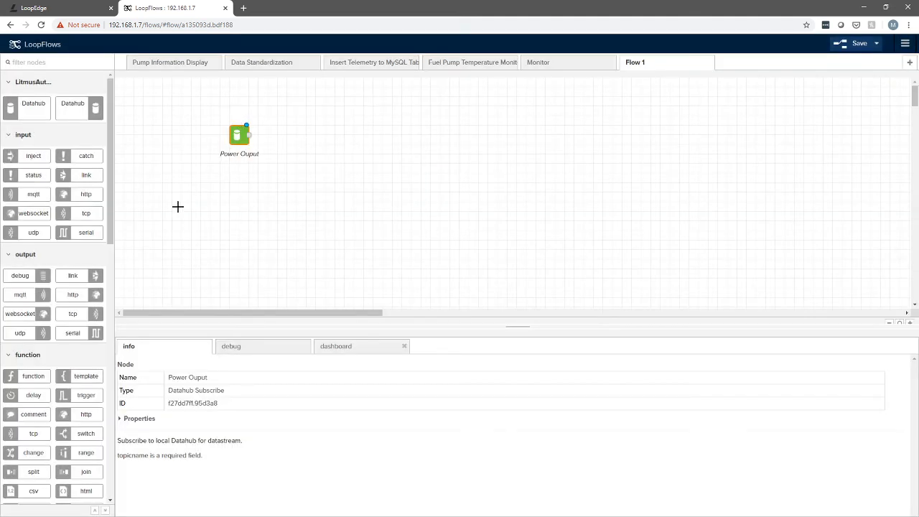
# Wire a msg.payload debug node to Power Output and deploy the flow.
pyautogui.moveTo(20, 275); pyautogui.dragTo(190, 208)
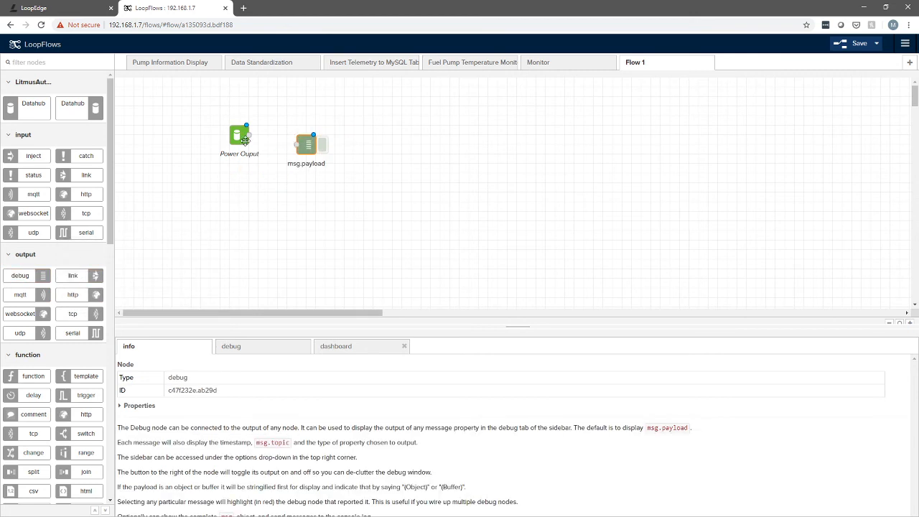
pyautogui.moveTo(247, 135); pyautogui.dragTo(296, 146)
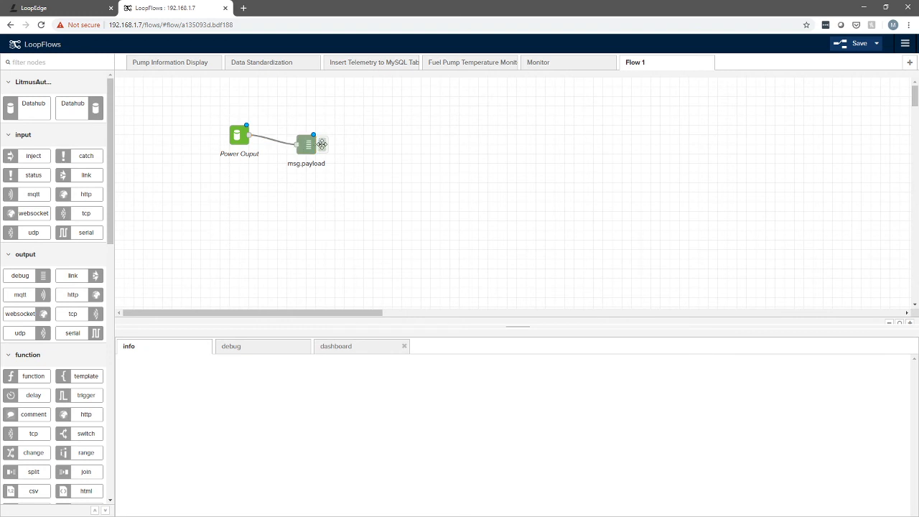
pyautogui.click(855, 43)
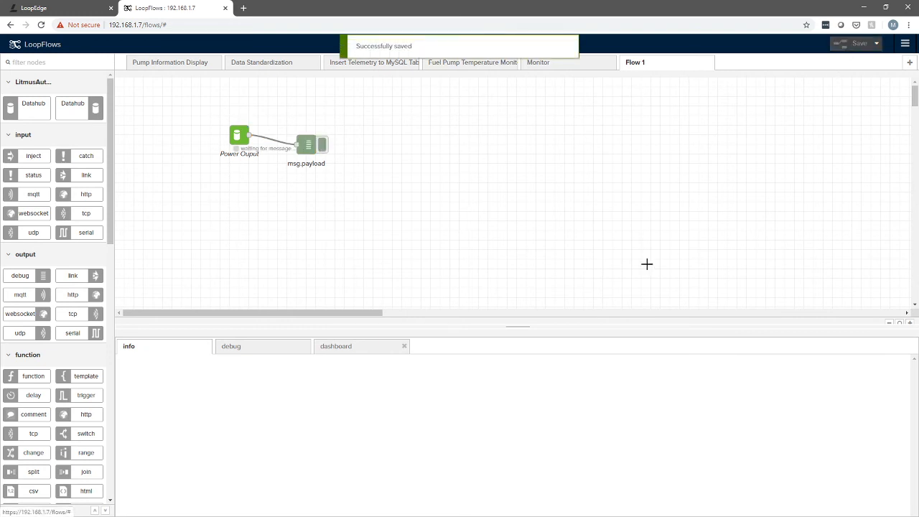
# Review the debug sidebar's Power_Output messages from Mixing Machine, each reading 4.0.
pyautogui.click(231, 346)
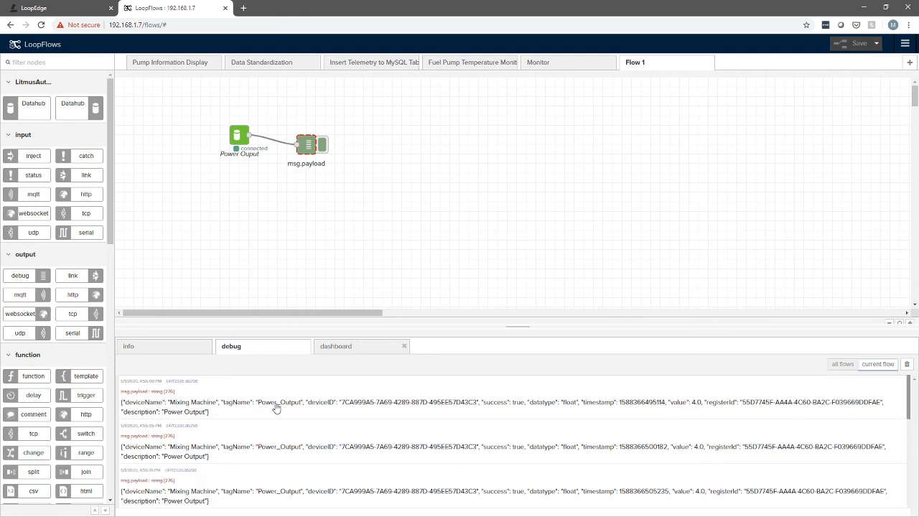
pyautogui.moveTo(428, 409)
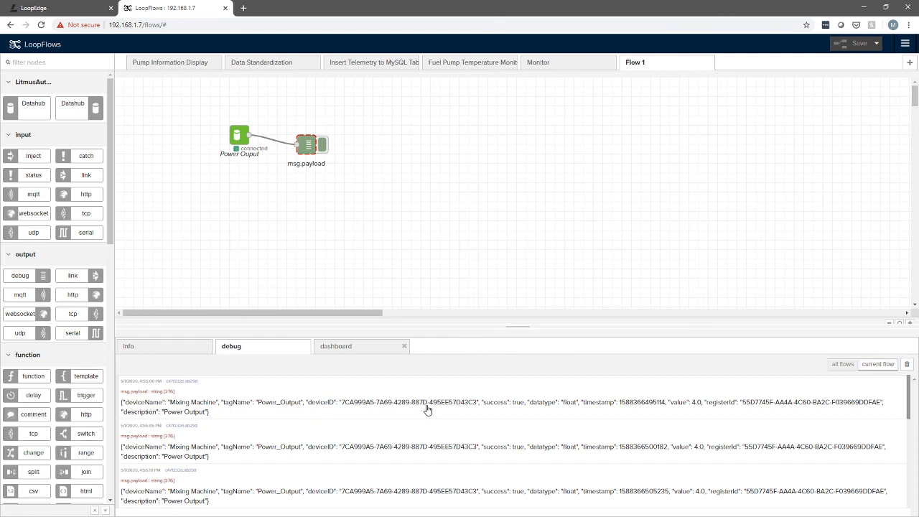
pyautogui.moveTo(502, 411)
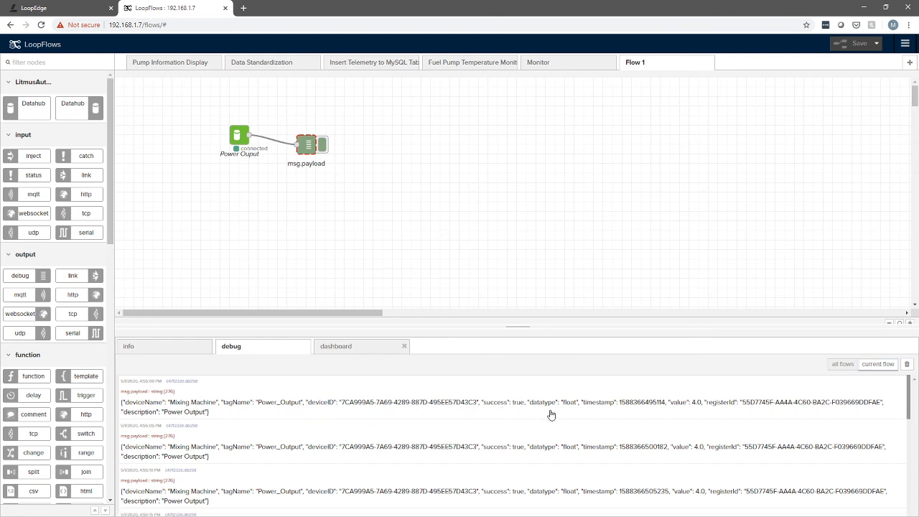
pyautogui.moveTo(613, 408)
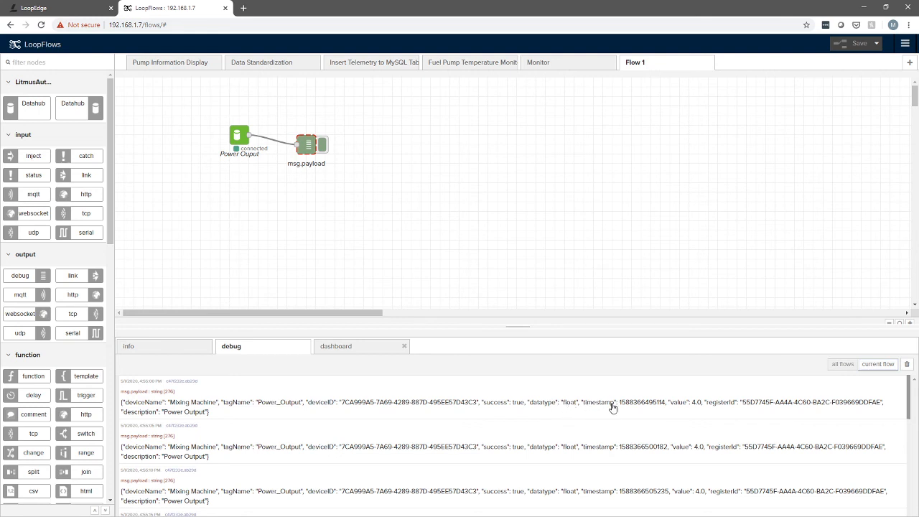
pyautogui.moveTo(678, 409)
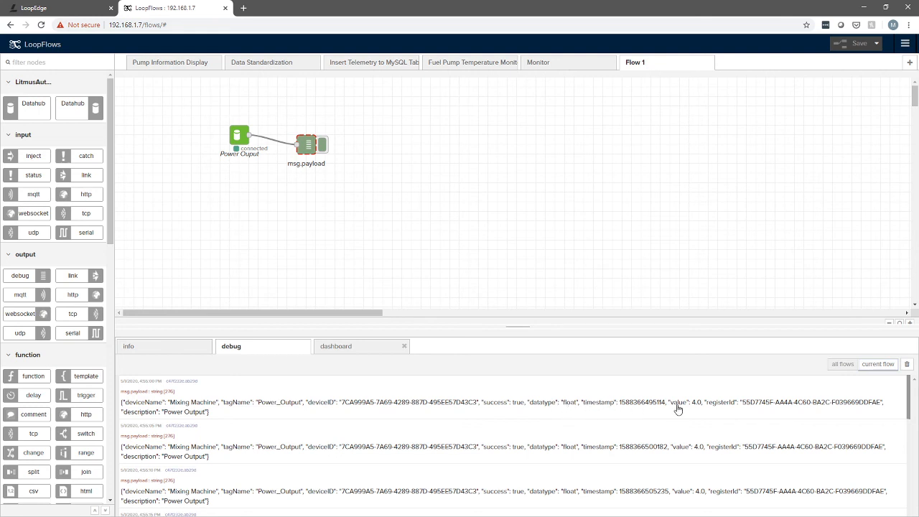
pyautogui.moveTo(695, 409)
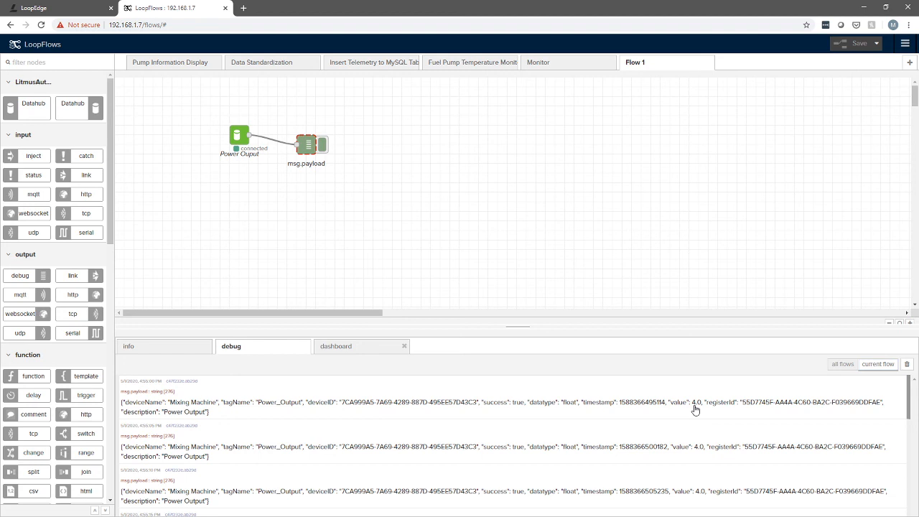
pyautogui.moveTo(724, 406)
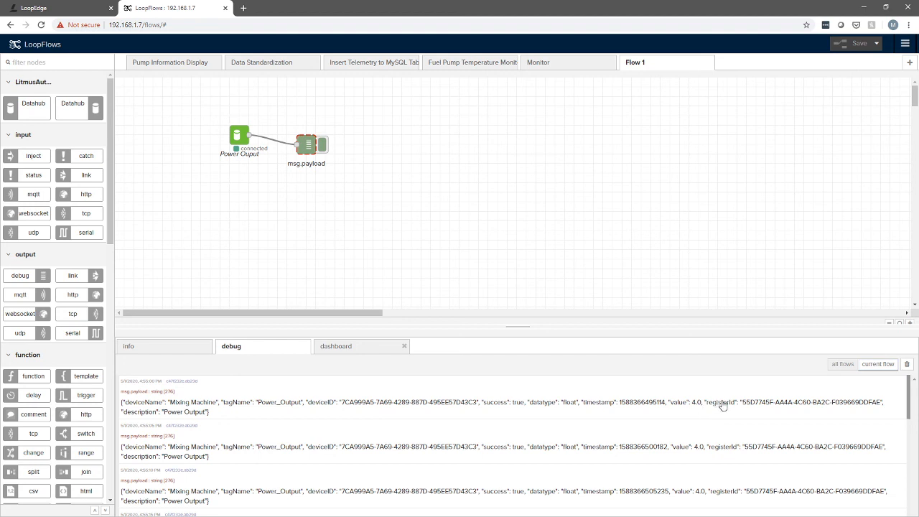
pyautogui.moveTo(178, 414)
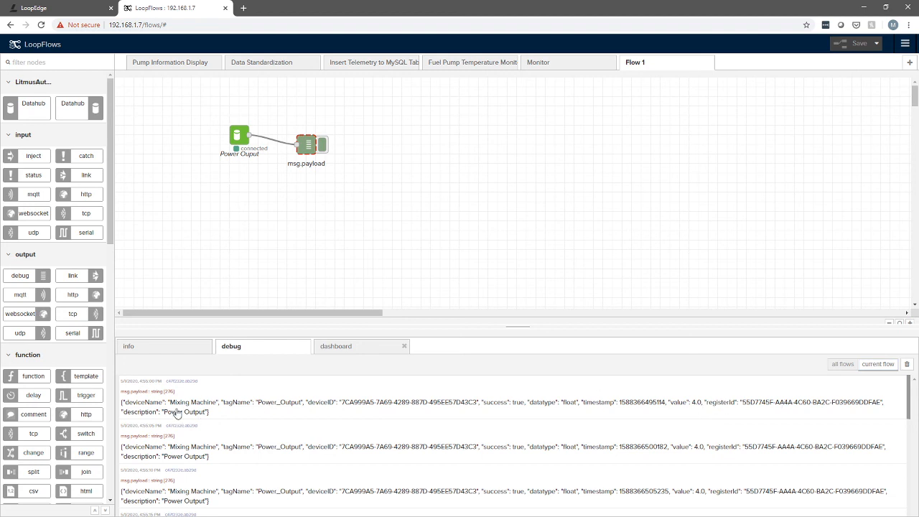
pyautogui.moveTo(210, 417)
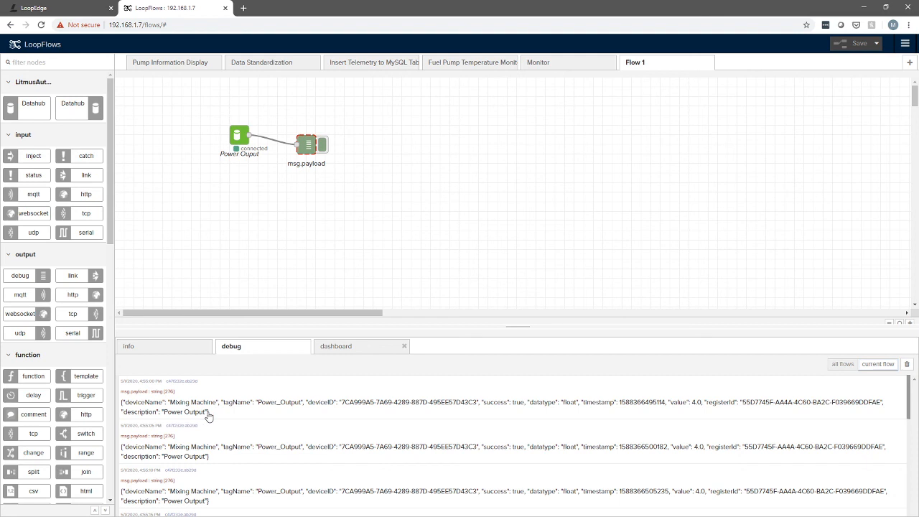
pyautogui.scroll(-3)
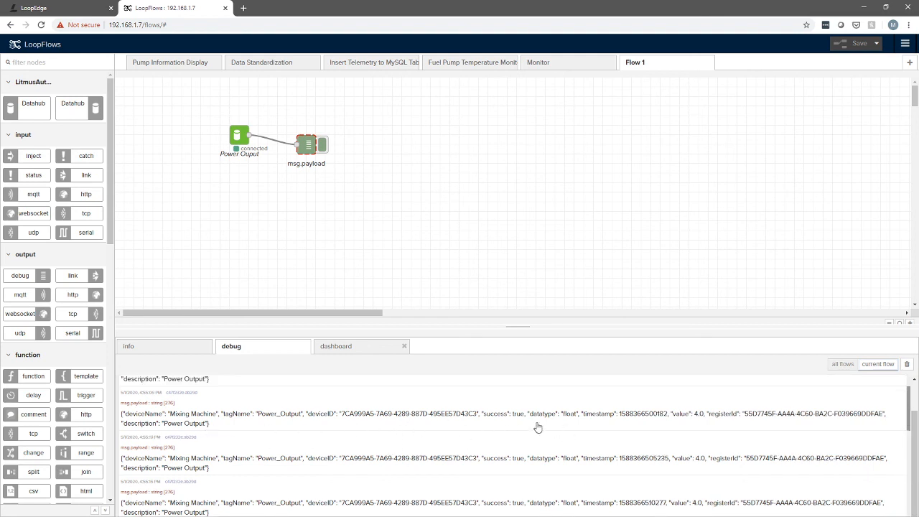
pyautogui.moveTo(433, 409)
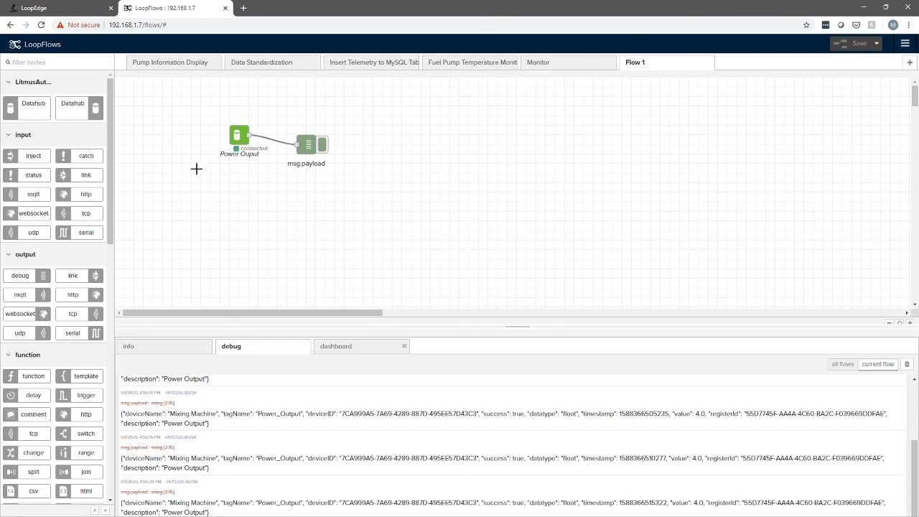
pyautogui.moveTo(415, 178)
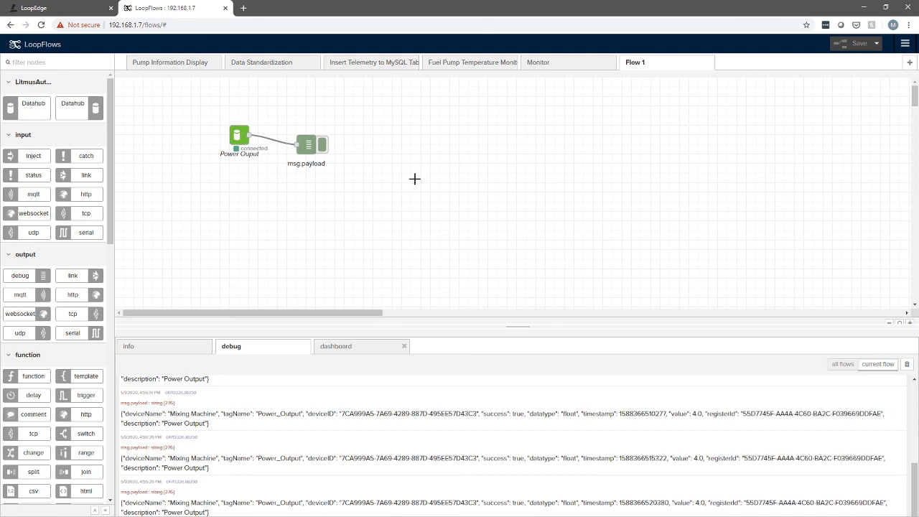
pyautogui.moveTo(171, 62)
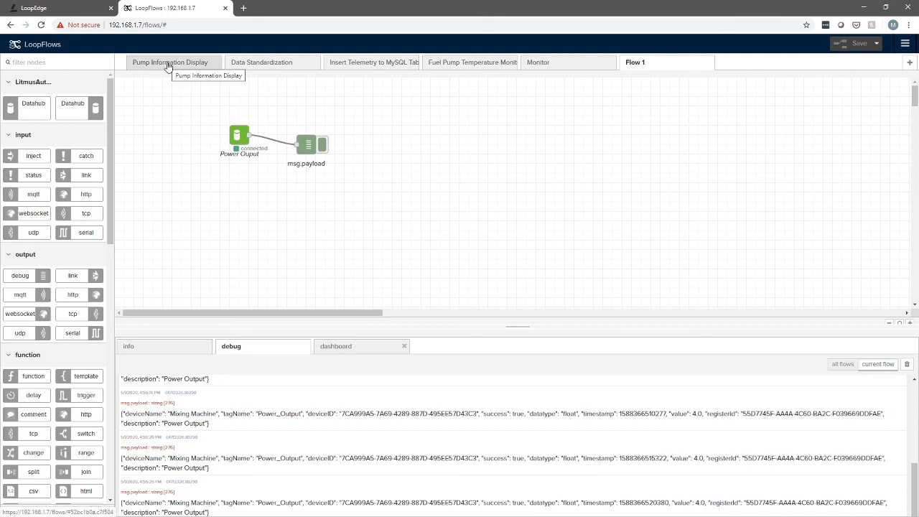
# From the Pump Information Display flow, launch the Pump Monitoring dashboard in a new tab.
pyautogui.click(171, 62)
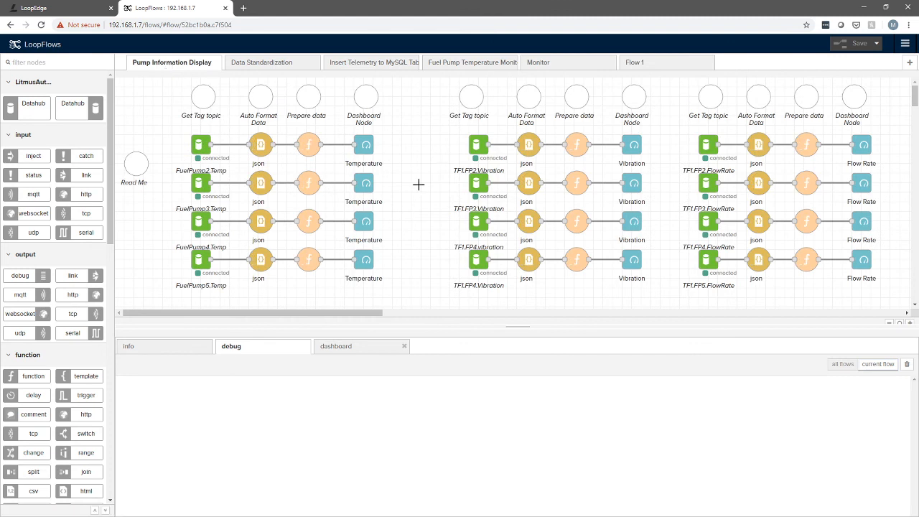
pyautogui.moveTo(235, 163)
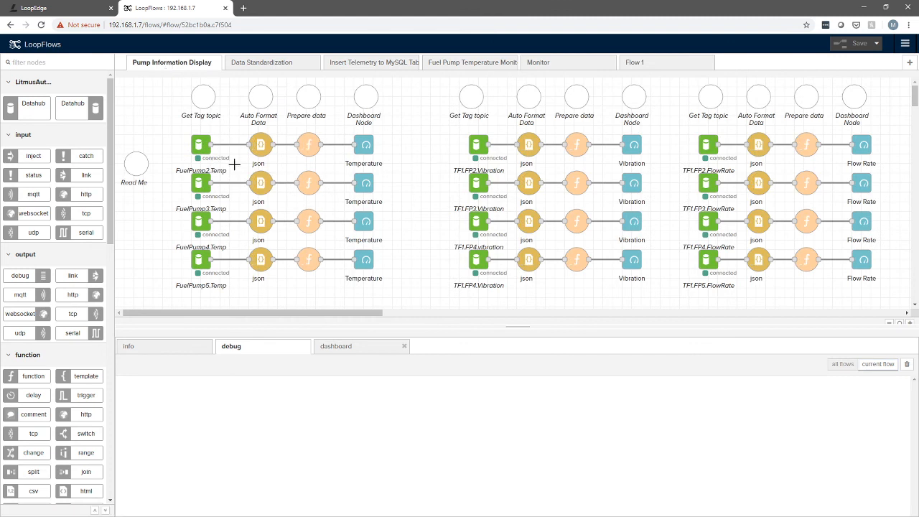
pyautogui.moveTo(299, 305)
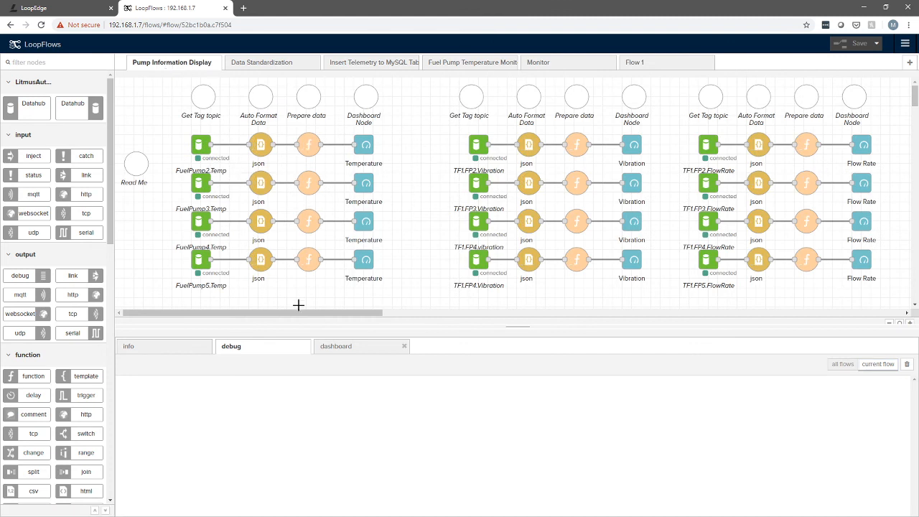
pyautogui.click(336, 346)
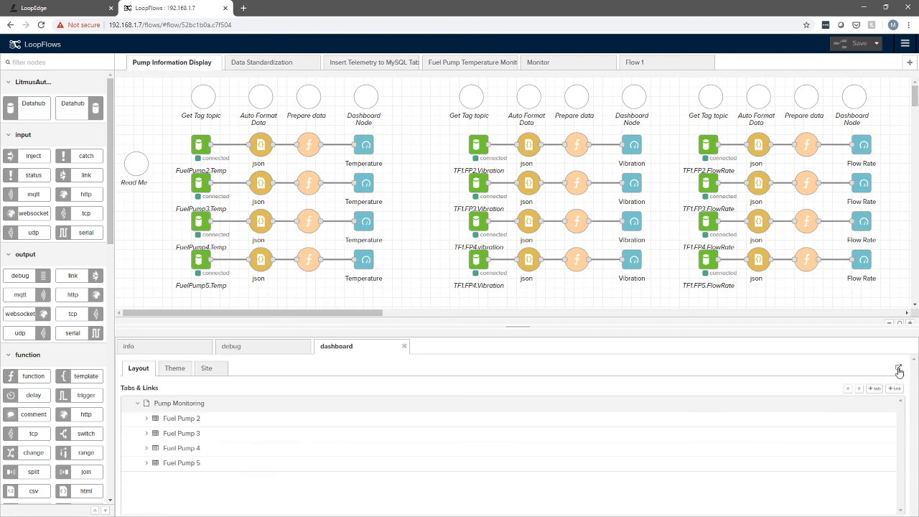
pyautogui.click(899, 368)
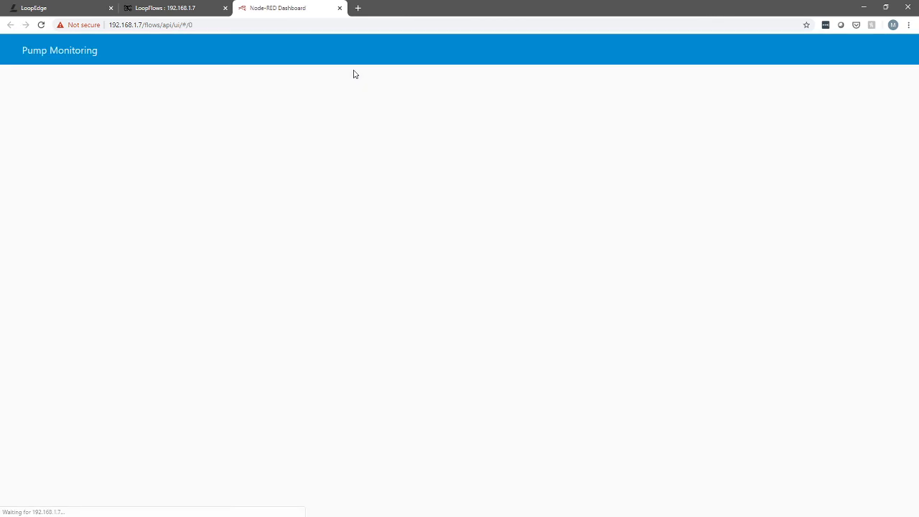